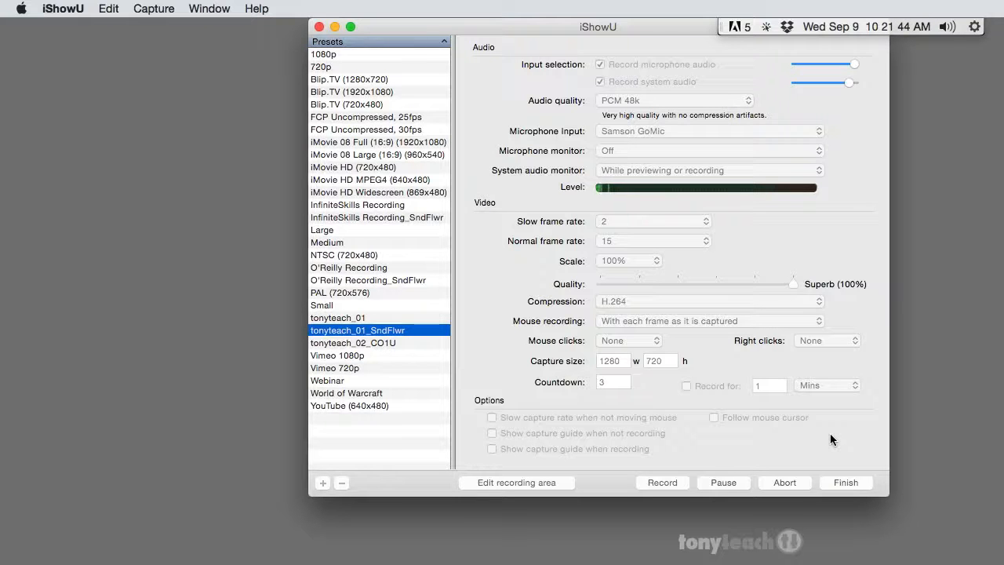
{"action": "mouse_move", "coordinate": [820, 248]}
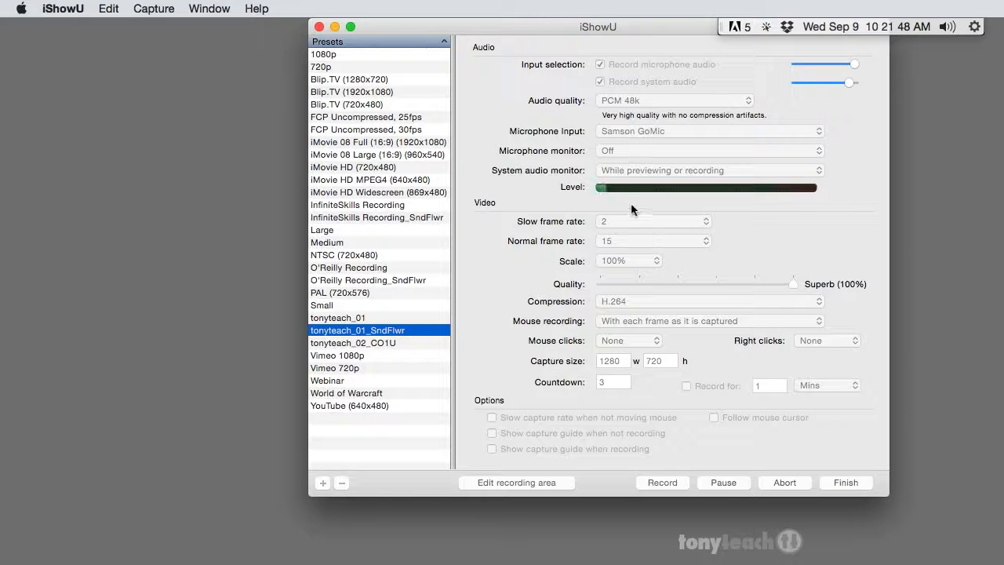
{"action": "mouse_move", "coordinate": [604, 196]}
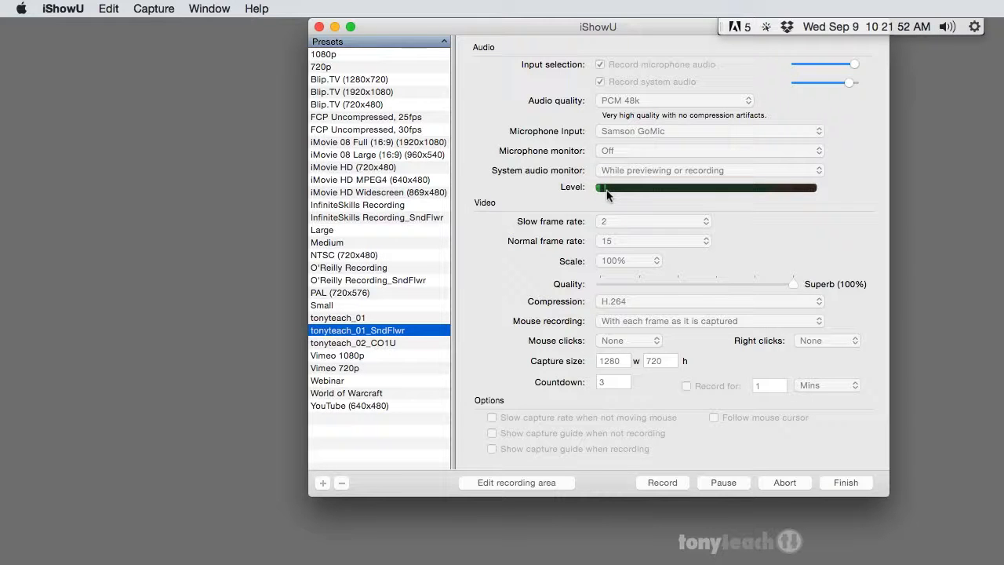
{"action": "mouse_move", "coordinate": [603, 196]}
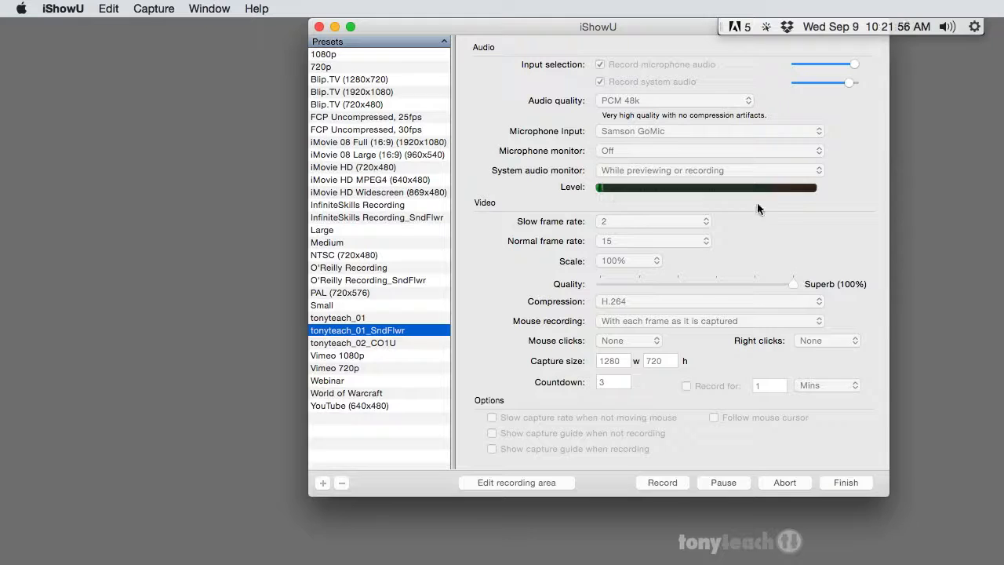
{"action": "mouse_move", "coordinate": [777, 200]}
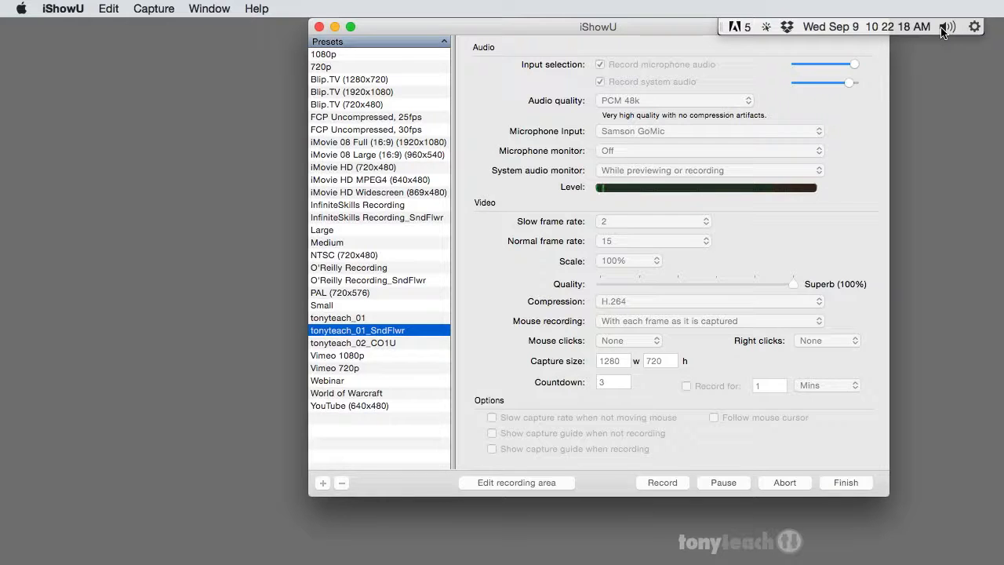
Open Sound preferences from the menu bar and choose Samson GoMic as the input device.
{"action": "left_click", "coordinate": [949, 26]}
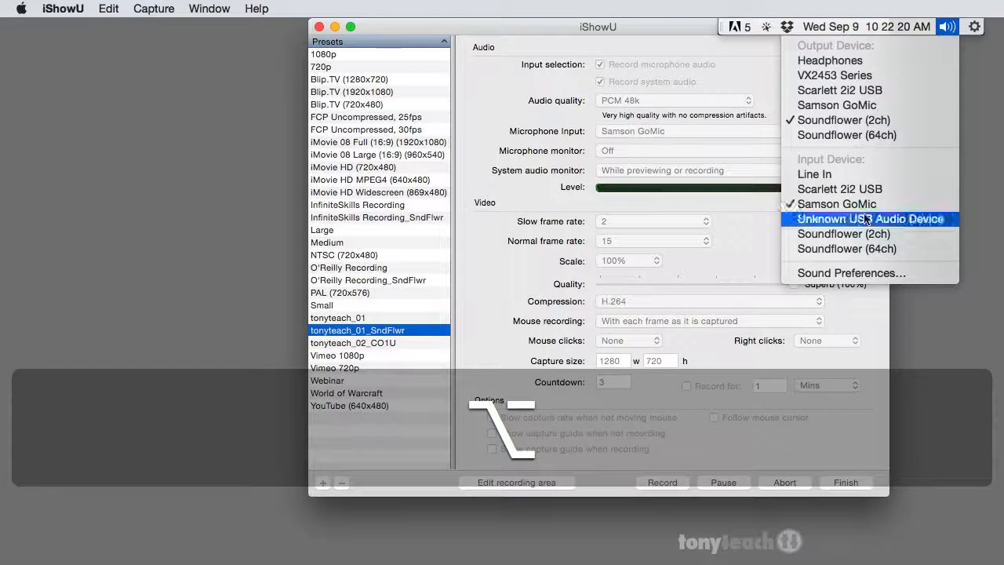
{"action": "left_click", "coordinate": [850, 272]}
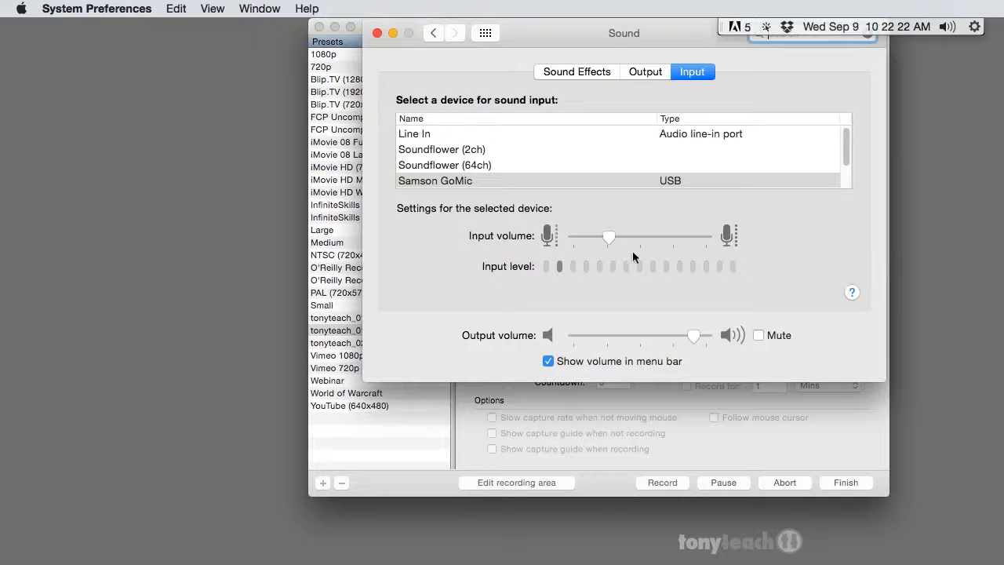
{"action": "left_click", "coordinate": [434, 181]}
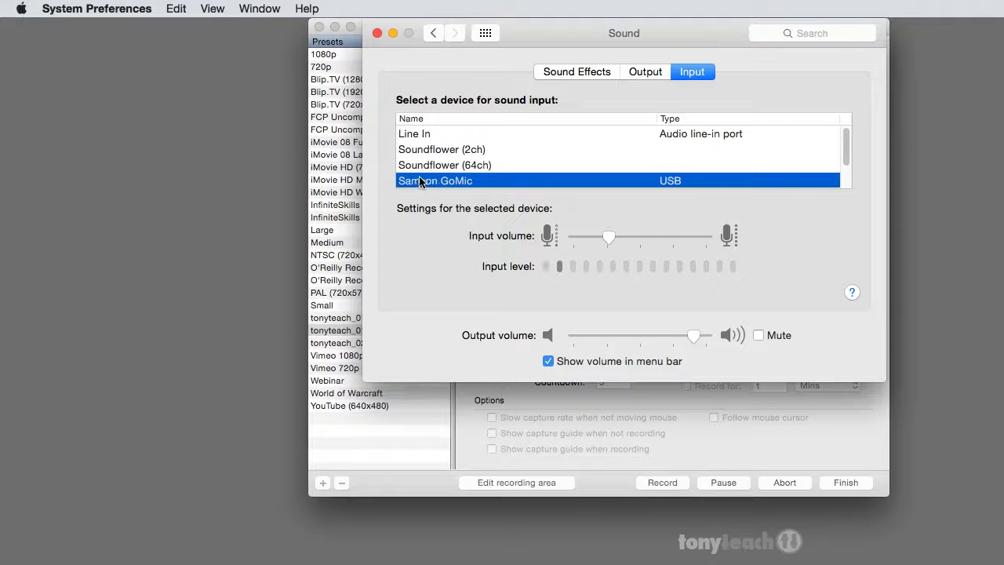
{"action": "mouse_move", "coordinate": [606, 247]}
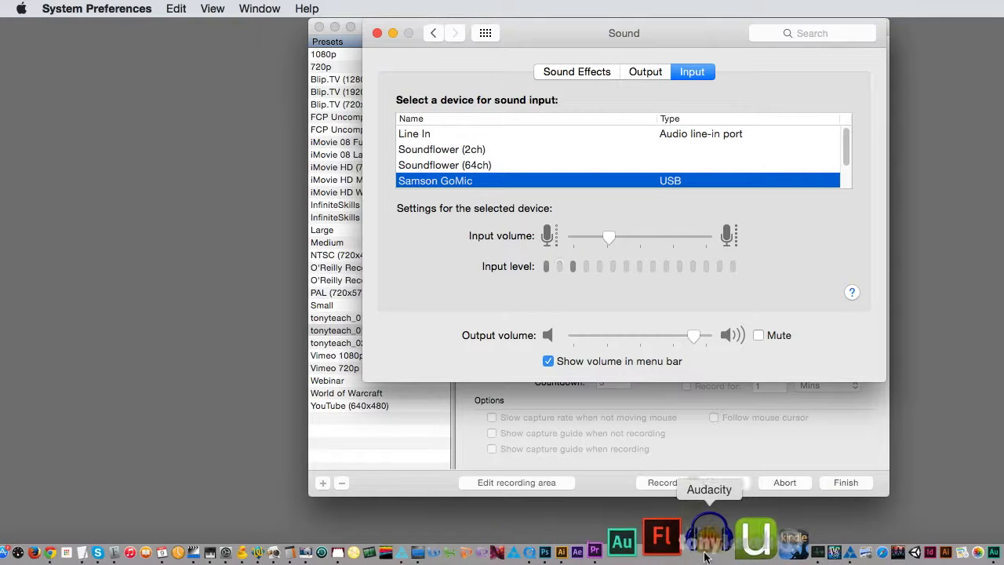
Launch Audacity from the Dock and bring up its File menu.
{"action": "left_click", "coordinate": [708, 536]}
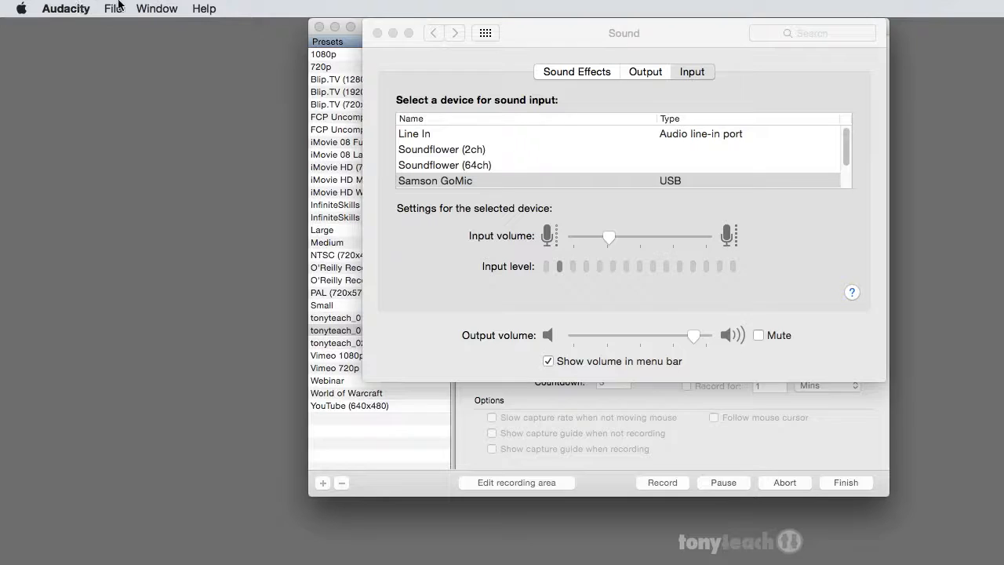
{"action": "left_click", "coordinate": [111, 9]}
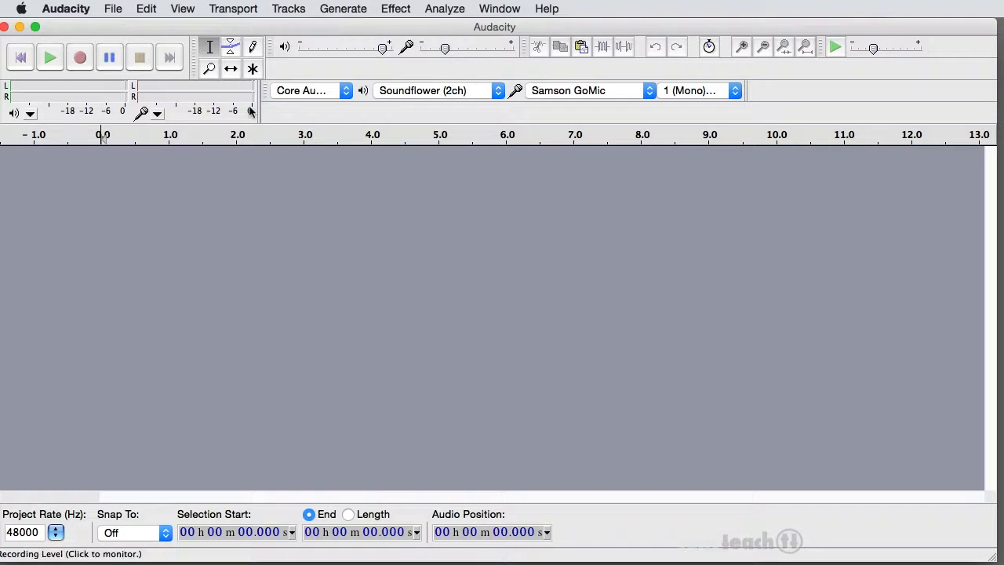
{"action": "mouse_move", "coordinate": [251, 118]}
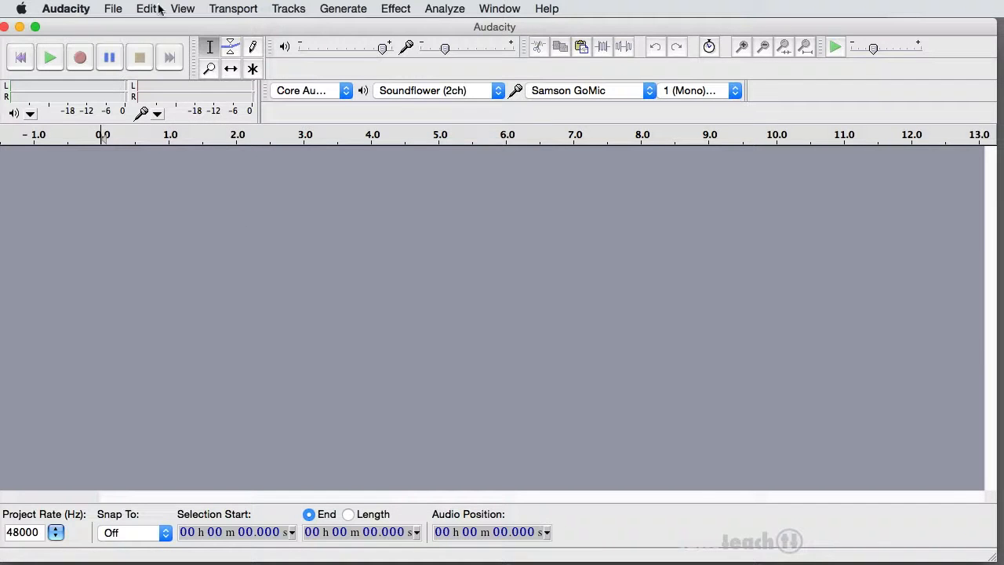
{"action": "left_click", "coordinate": [113, 9]}
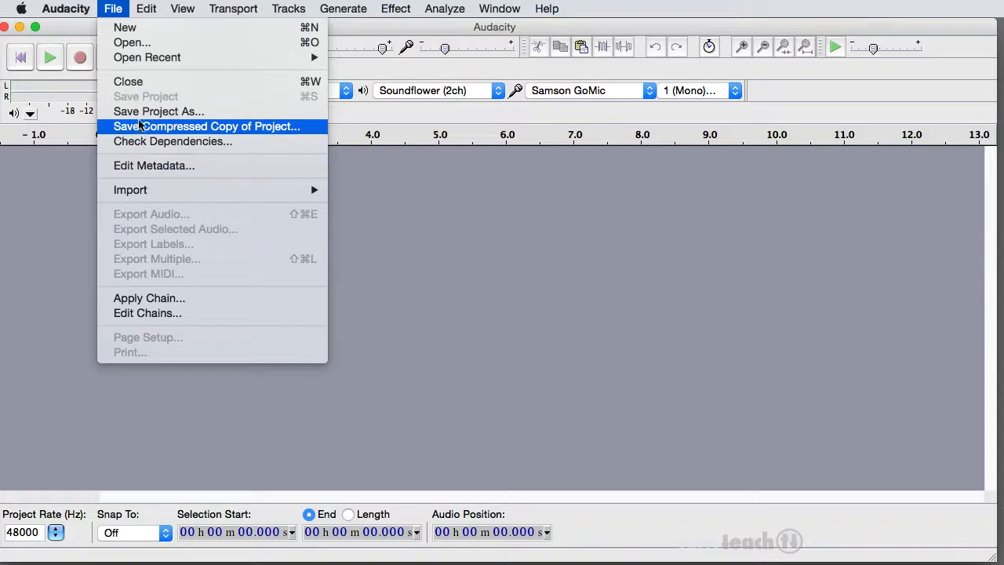
Save the empty project as 'Camper_multitrack_master' in Chapter_05, acknowledging the warning.
{"action": "left_click", "coordinate": [145, 95]}
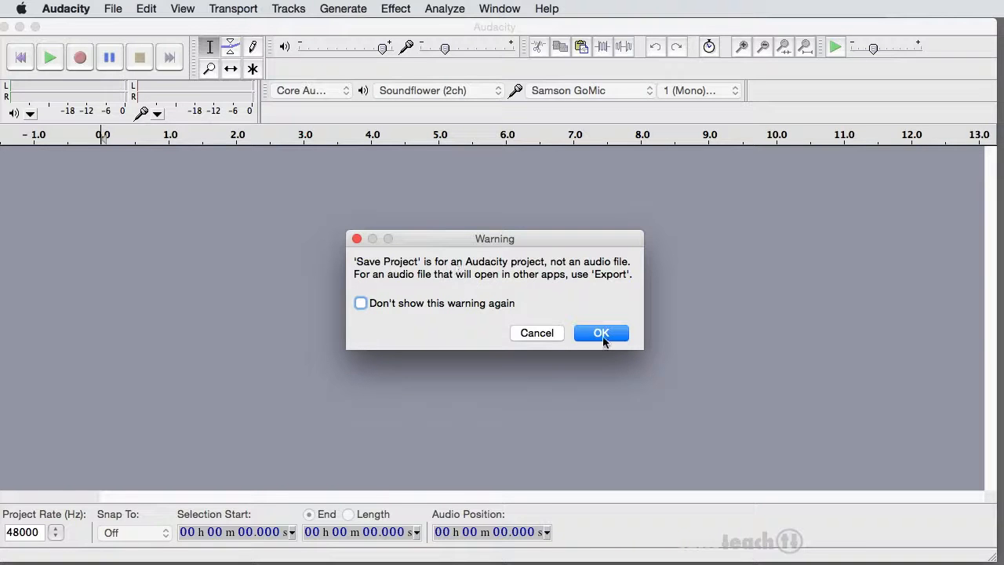
{"action": "left_click", "coordinate": [601, 333]}
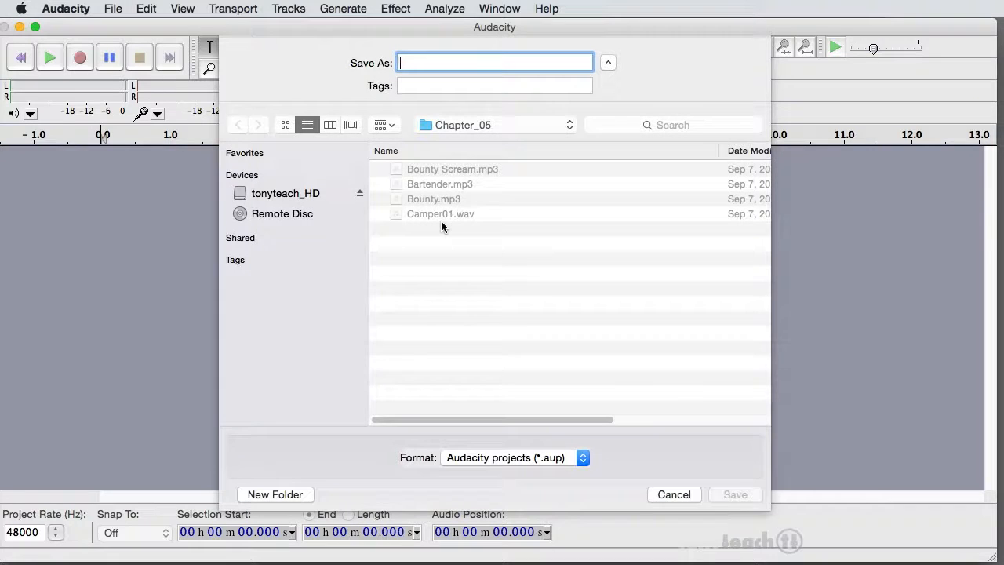
{"action": "type", "text": "M"}
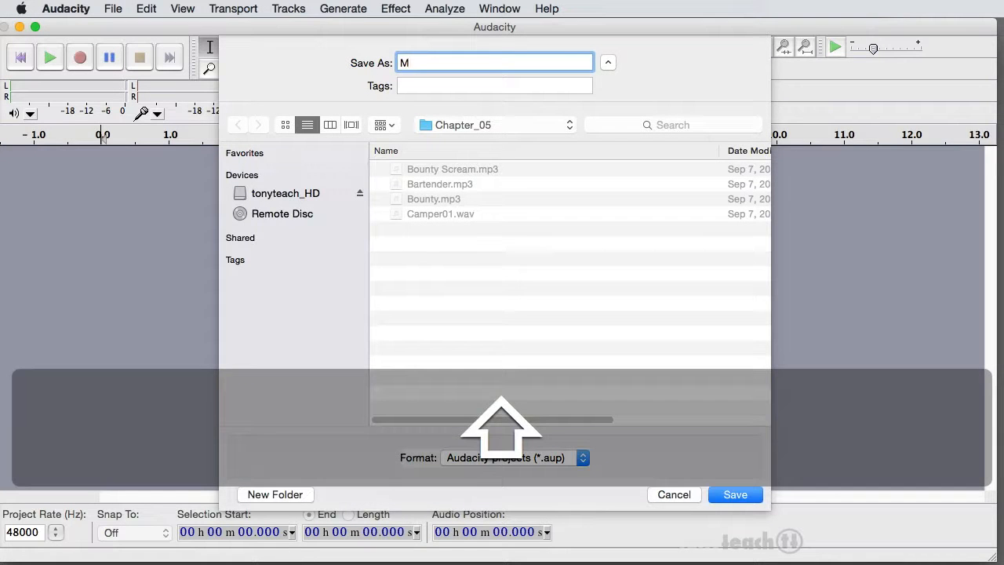
{"action": "type", "text": "amper_mu"}
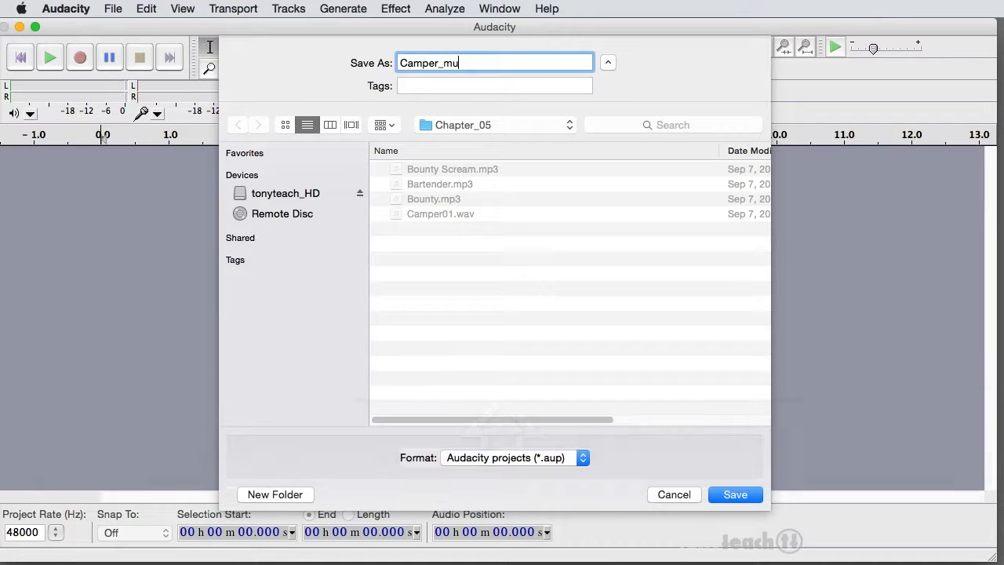
{"action": "type", "text": "l"}
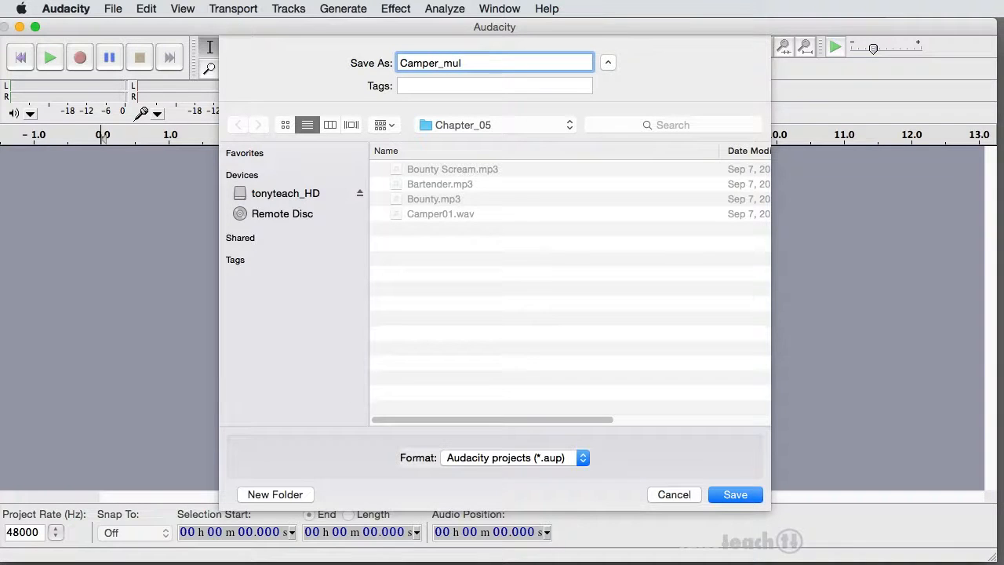
{"action": "type", "text": "ti"}
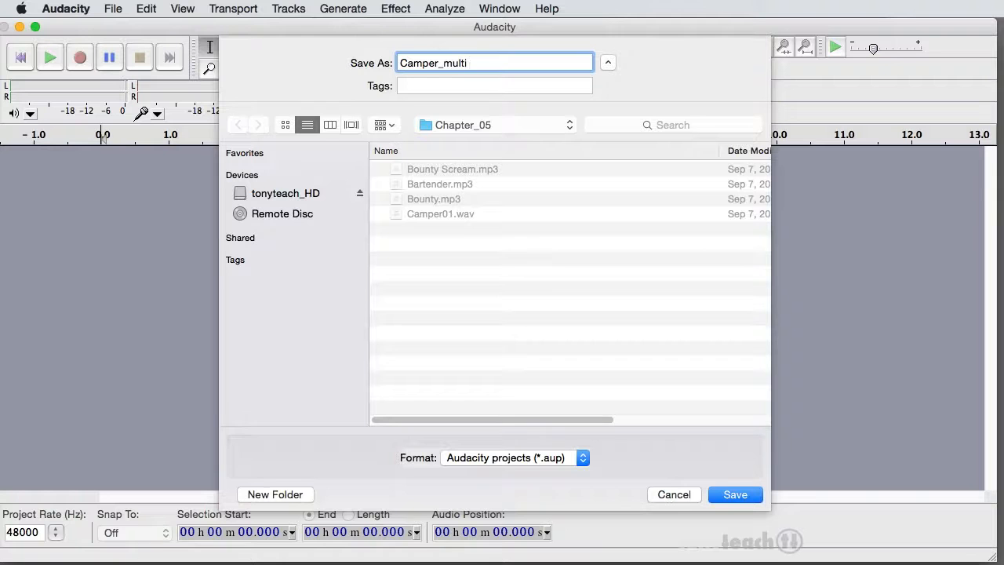
{"action": "type", "text": "track"}
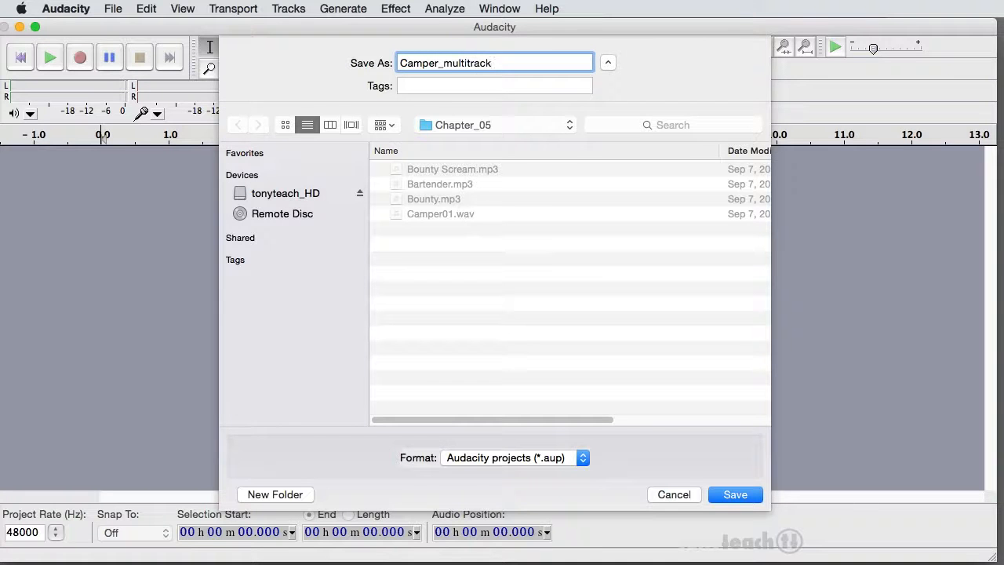
{"action": "type", "text": ")master"}
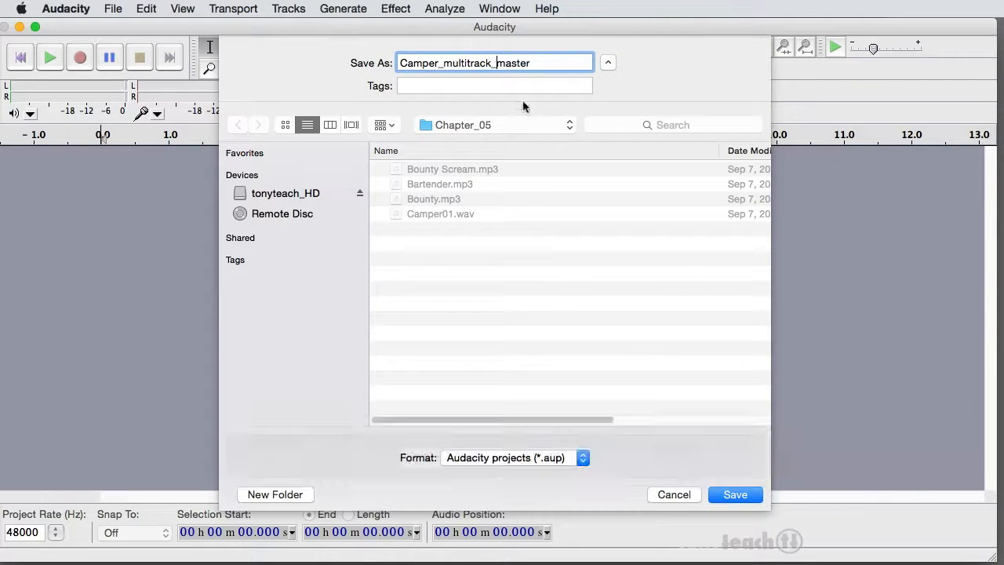
{"action": "mouse_move", "coordinate": [710, 494]}
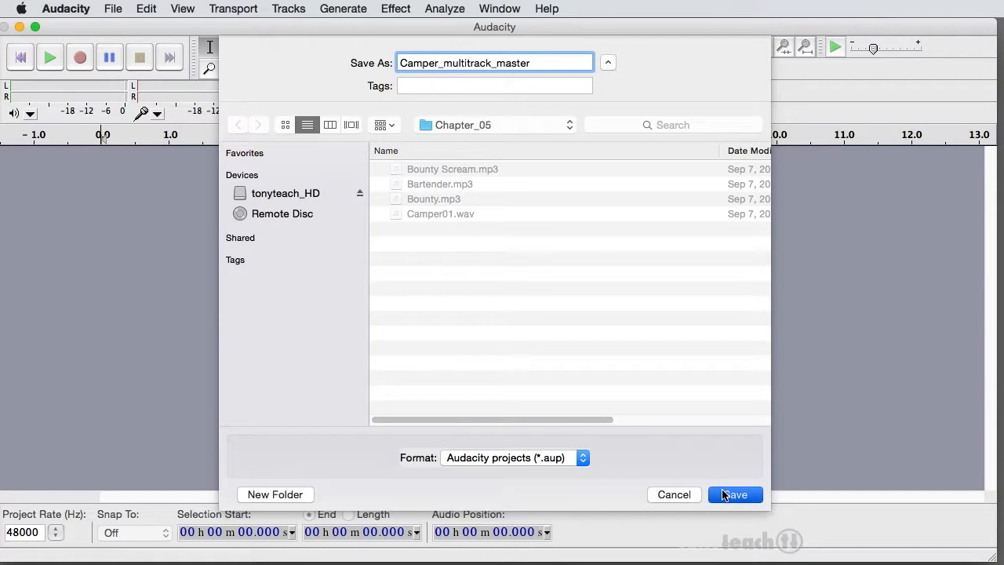
{"action": "left_click", "coordinate": [736, 494]}
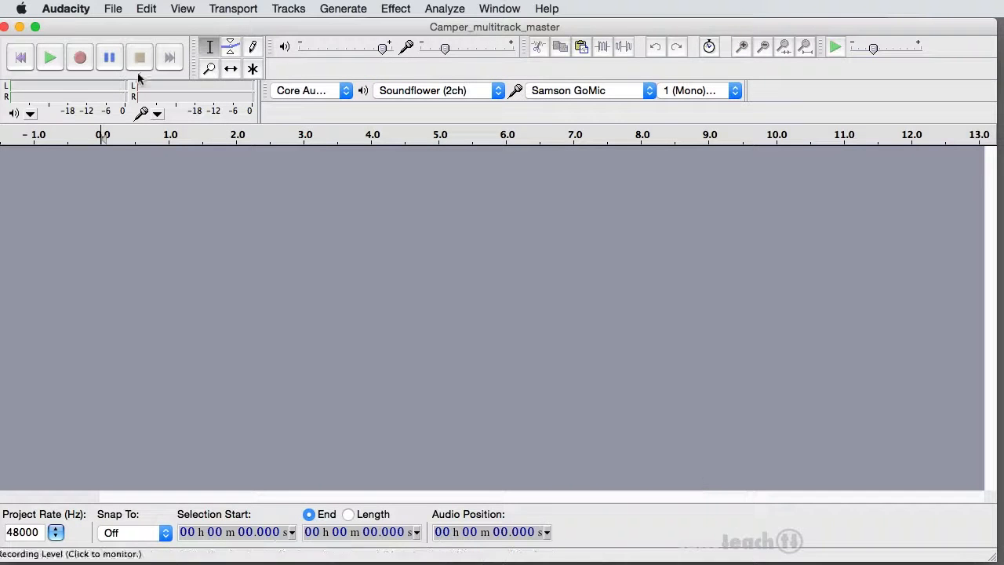
Import Bounty Scream.mp3, Bartender.mp3, Bounty.mp3 and Camper01.wav from Chapter_05.
{"action": "left_click", "coordinate": [112, 8]}
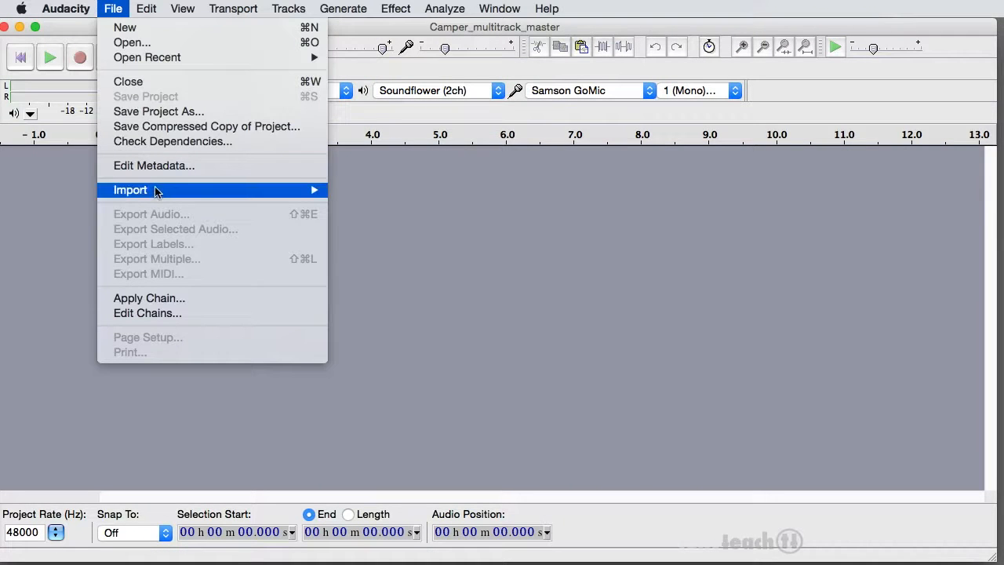
{"action": "mouse_move", "coordinate": [157, 190]}
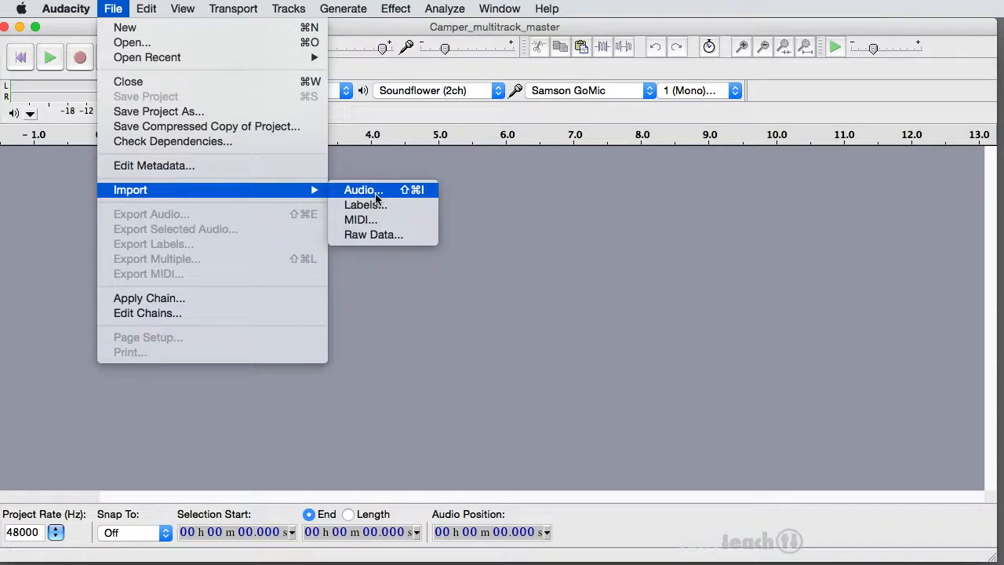
{"action": "left_click", "coordinate": [360, 189]}
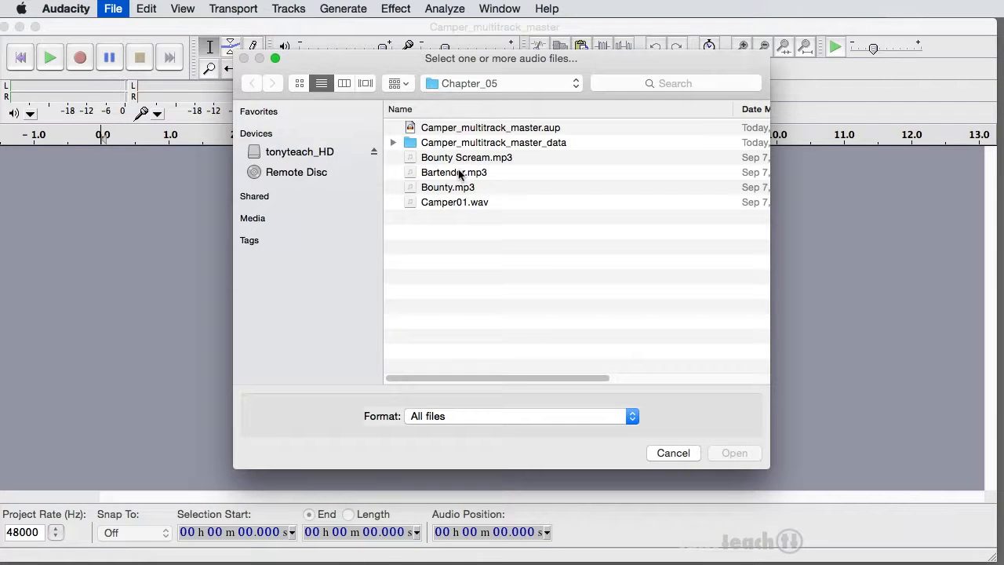
{"action": "left_click", "coordinate": [454, 172]}
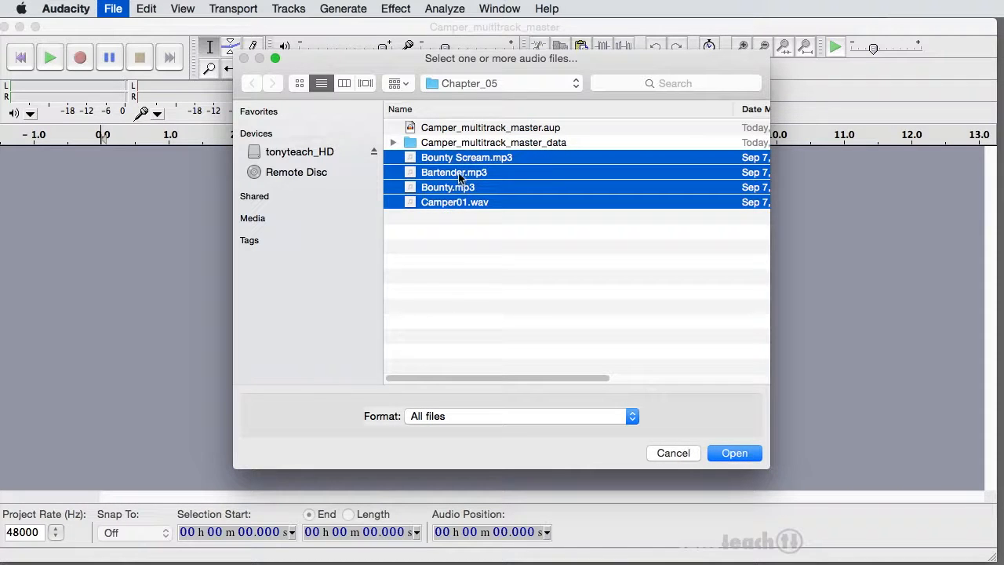
{"action": "left_click", "coordinate": [734, 452]}
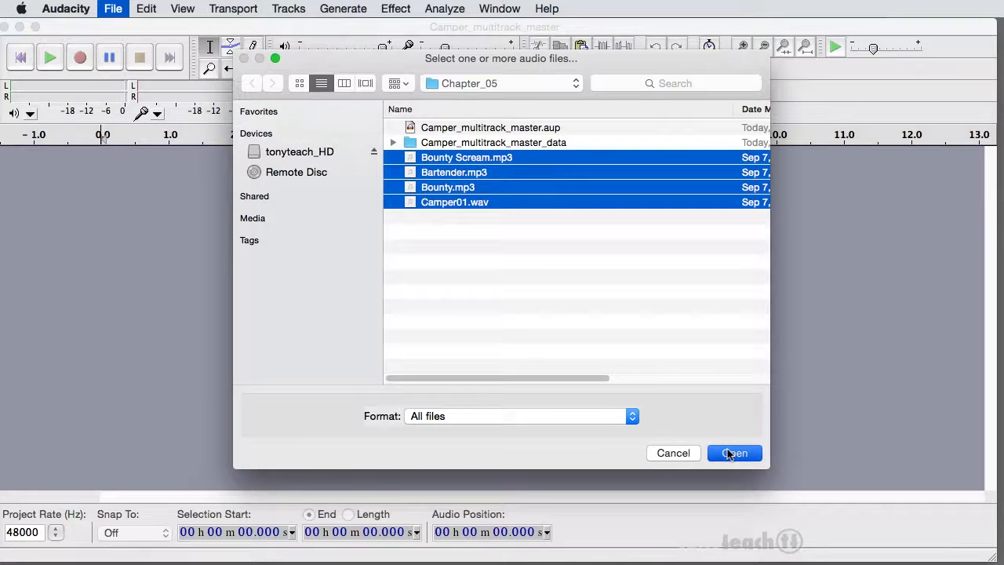
{"action": "left_click", "coordinate": [734, 453]}
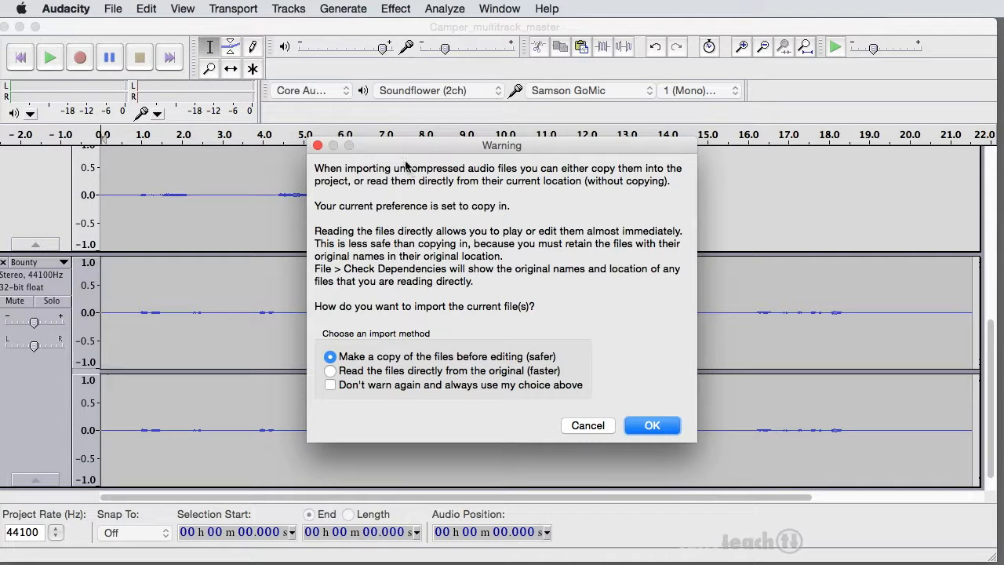
{"action": "mouse_move", "coordinate": [385, 173]}
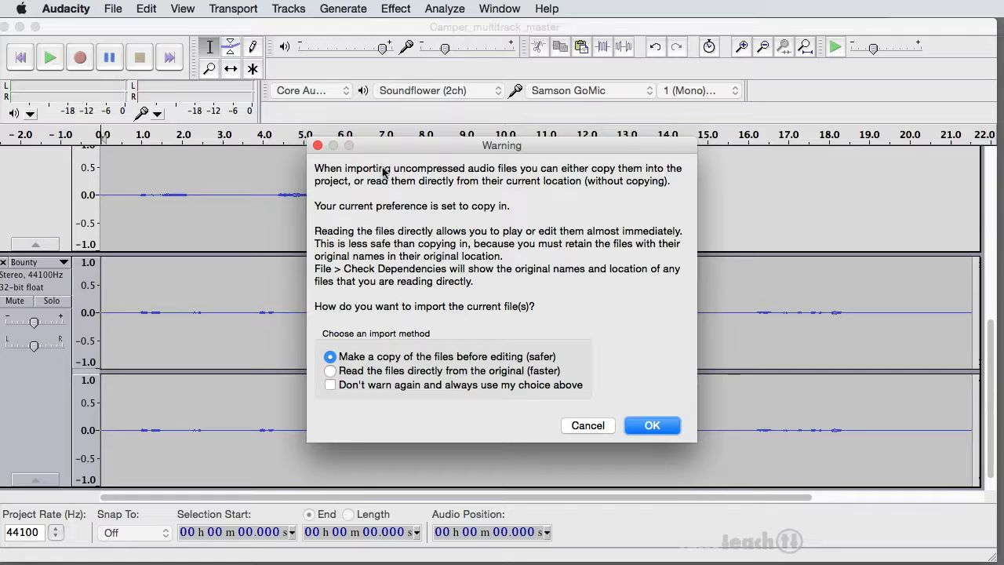
{"action": "mouse_move", "coordinate": [433, 185]}
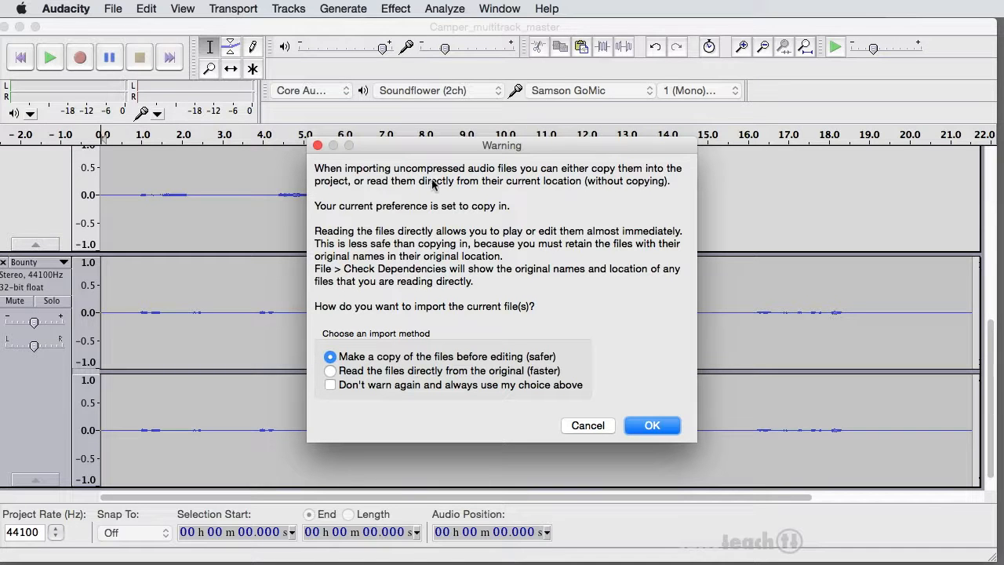
{"action": "mouse_move", "coordinate": [432, 206]}
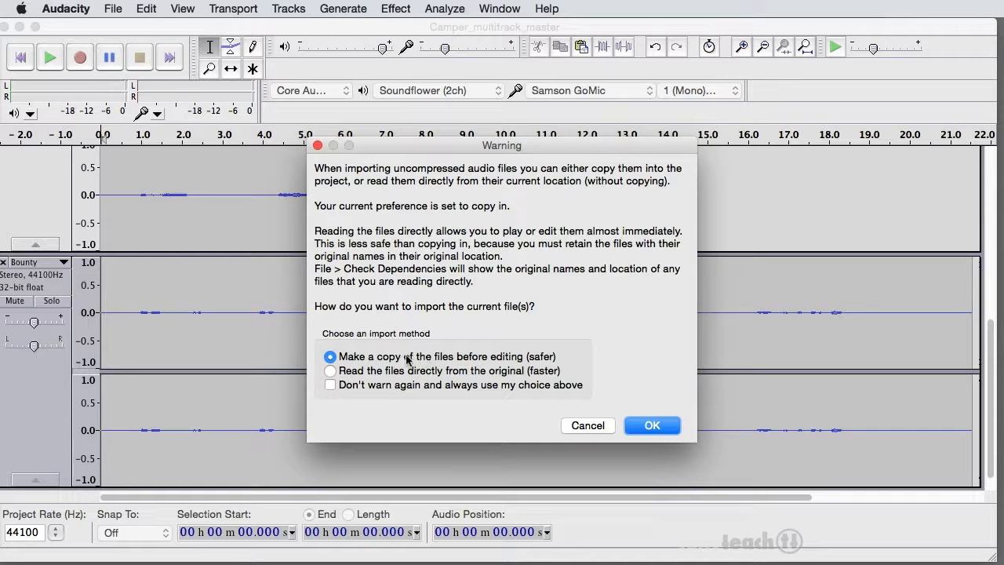
{"action": "mouse_move", "coordinate": [651, 421]}
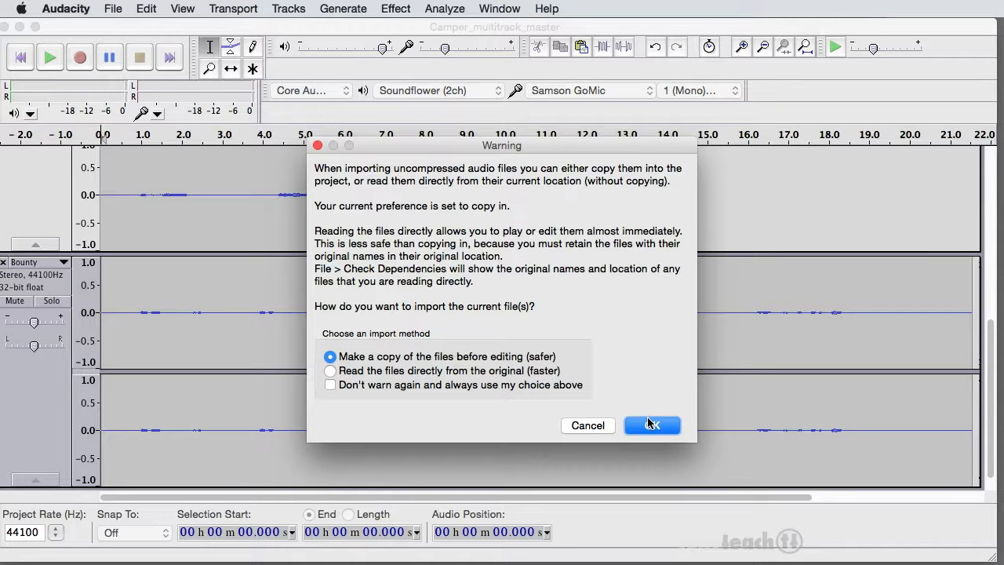
Confirm the import with 'Make a copy of the files before editing (safer)' kept.
{"action": "left_click", "coordinate": [652, 425]}
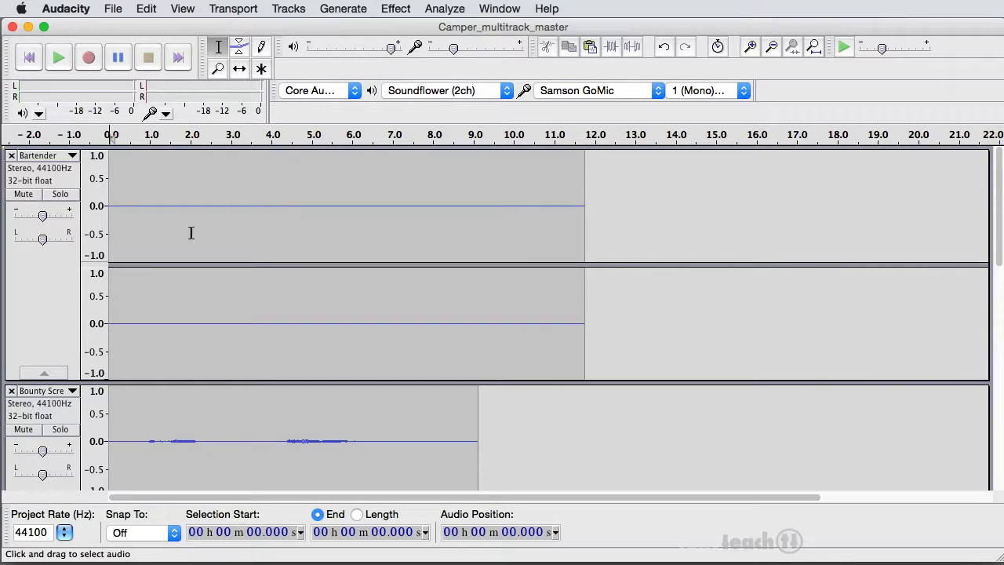
{"action": "mouse_move", "coordinate": [77, 380]}
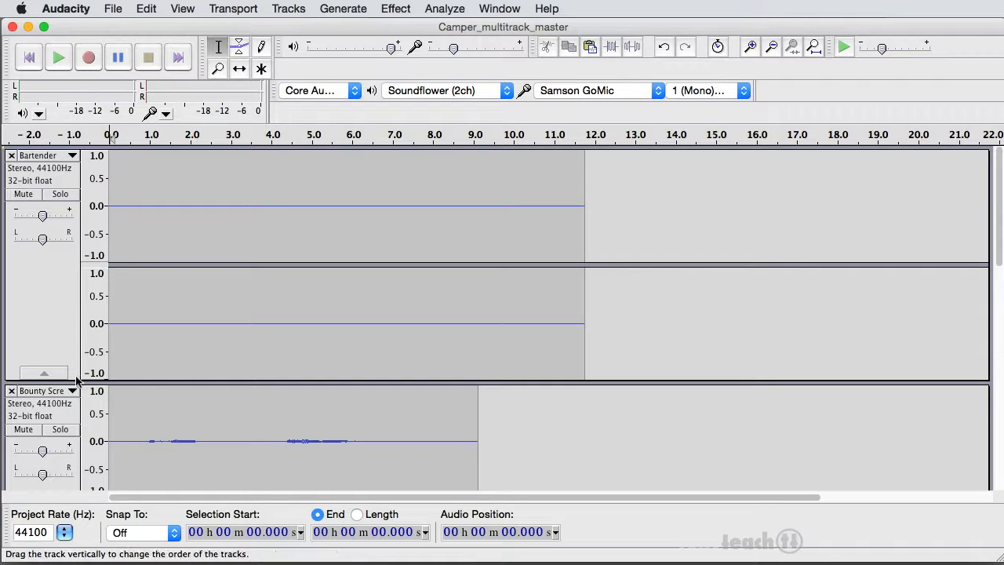
{"action": "mouse_move", "coordinate": [107, 384]}
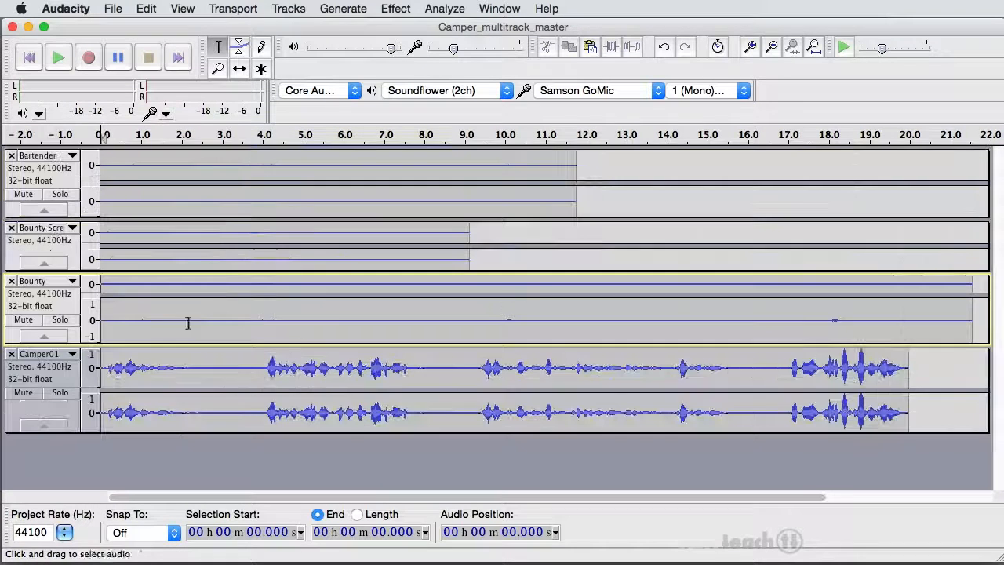
{"action": "mouse_move", "coordinate": [294, 358]}
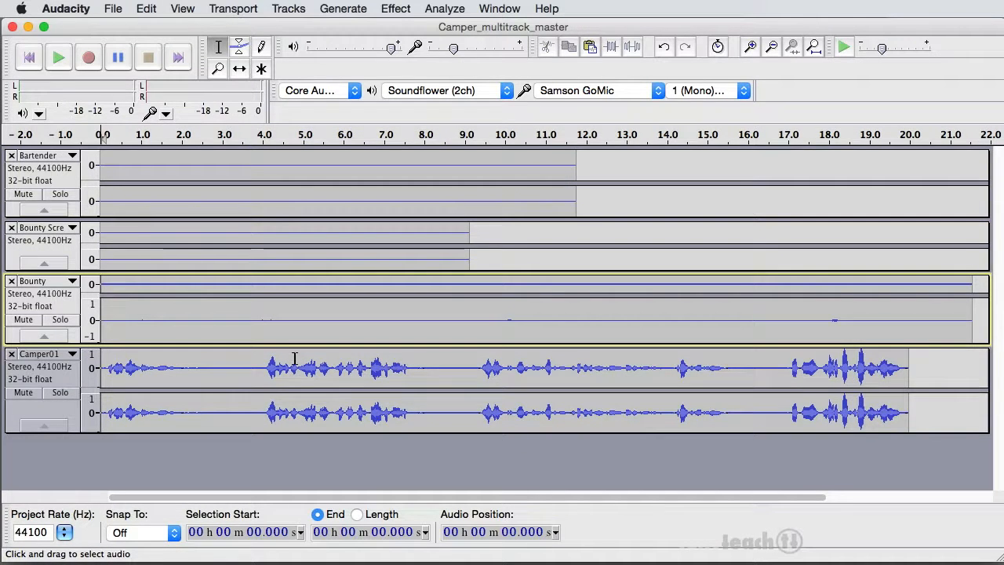
{"action": "mouse_move", "coordinate": [287, 354]}
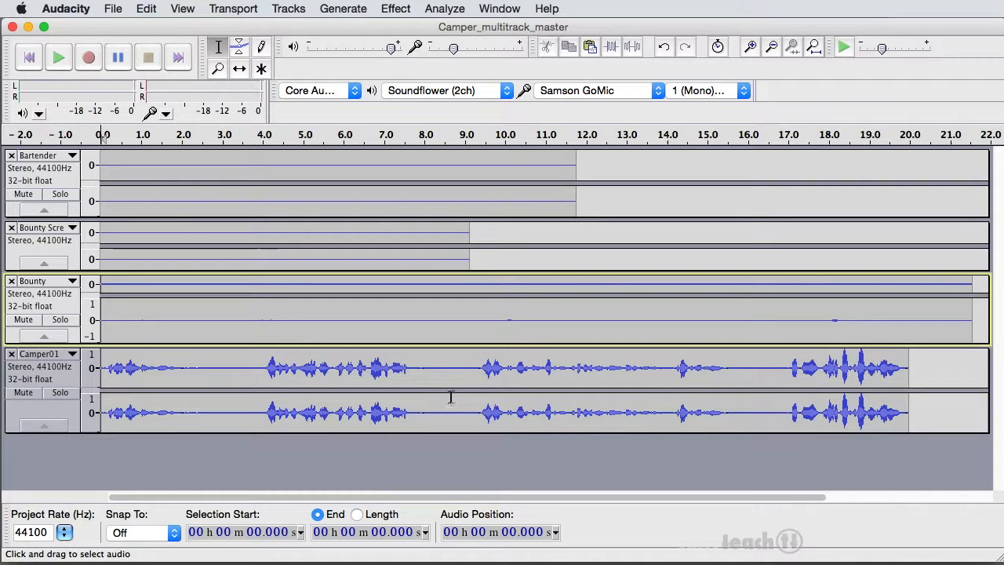
{"action": "mouse_move", "coordinate": [730, 379]}
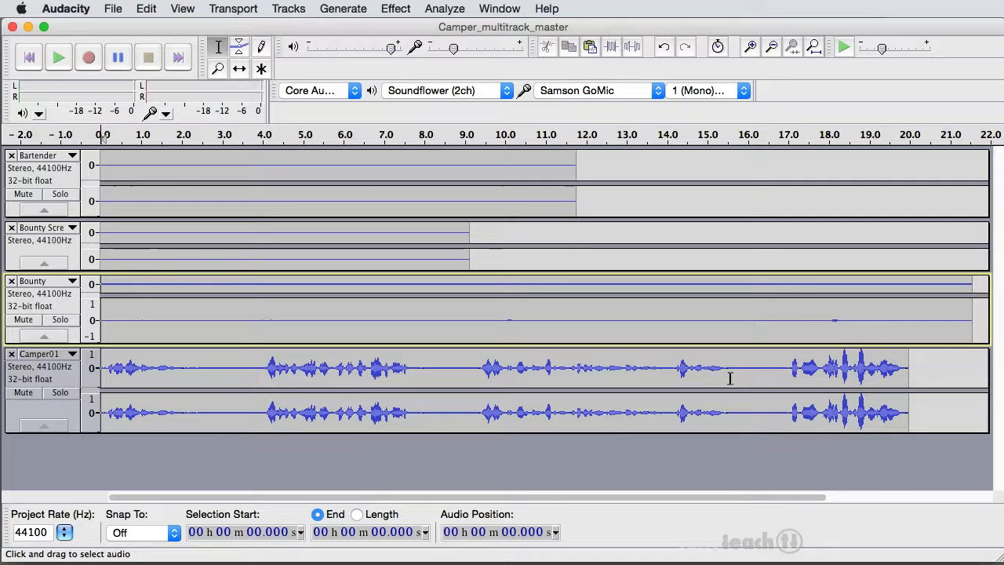
{"action": "mouse_move", "coordinate": [137, 377]}
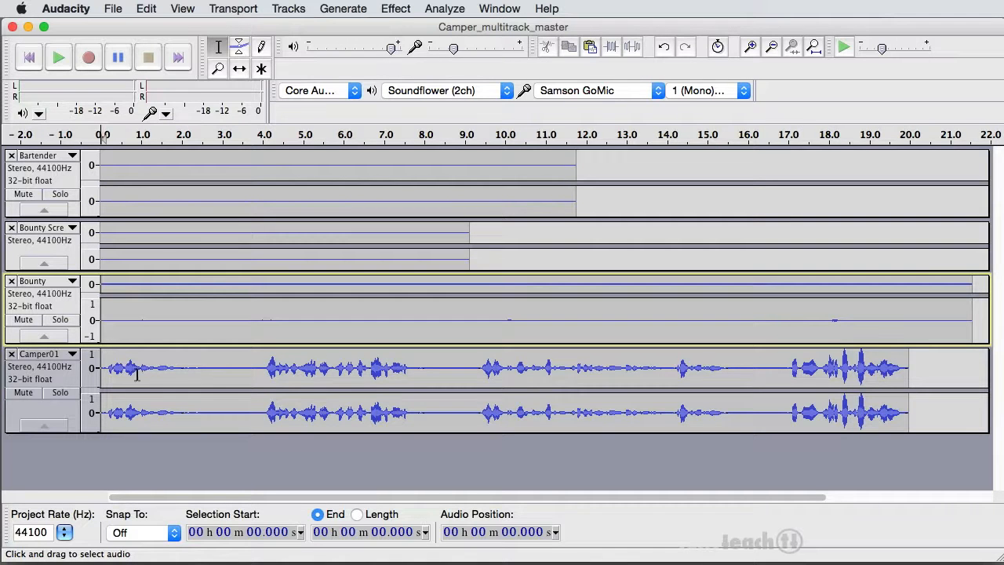
{"action": "mouse_move", "coordinate": [161, 376]}
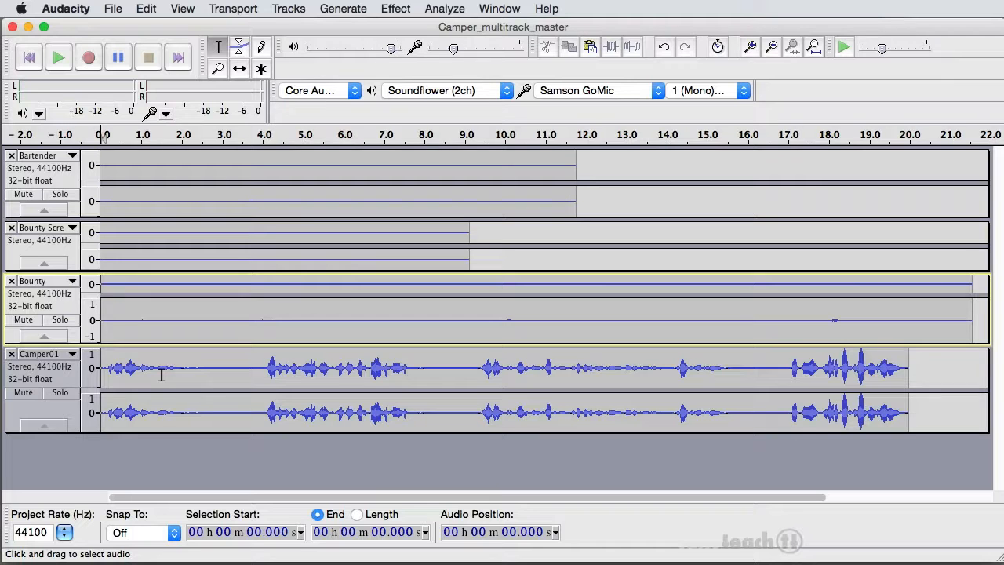
{"action": "mouse_move", "coordinate": [165, 374]}
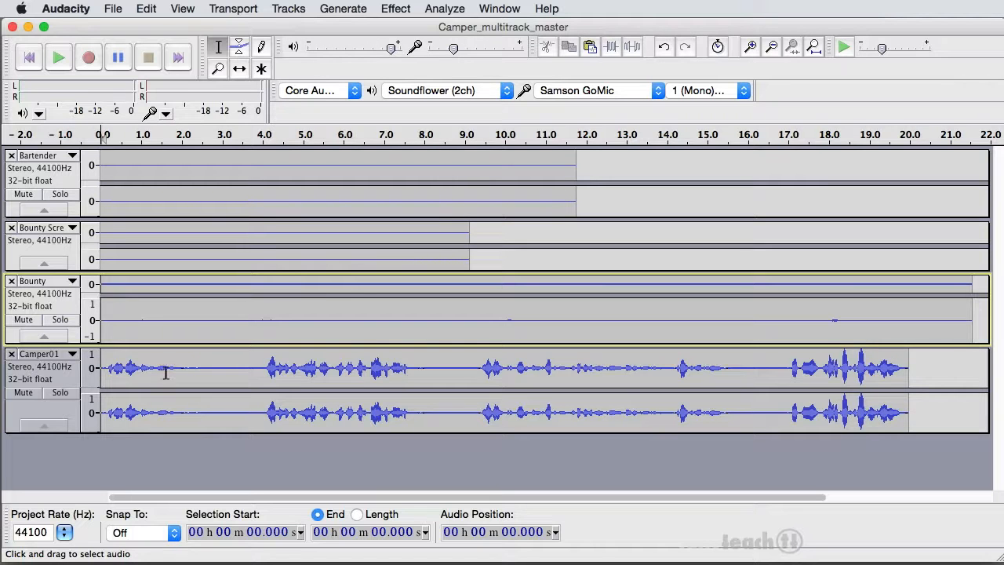
{"action": "mouse_move", "coordinate": [147, 356]}
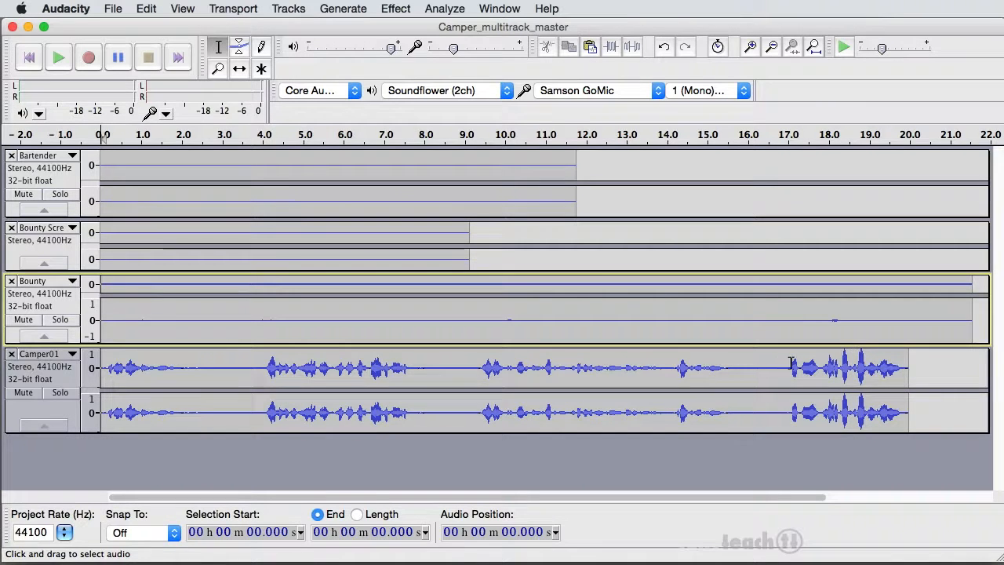
Select the Camper01 burst from about 18.3 to 19.0 seconds.
{"action": "left_click", "coordinate": [790, 365]}
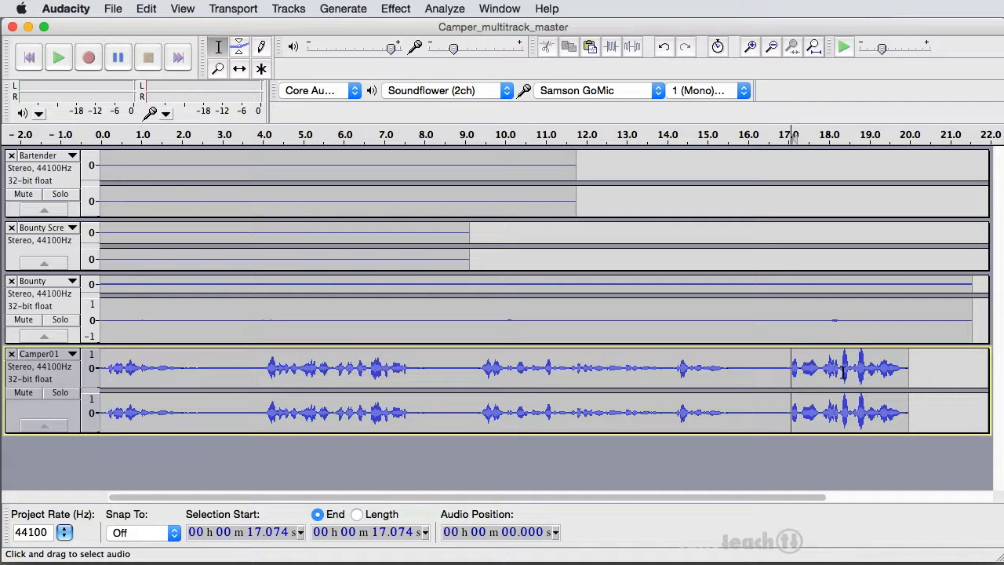
{"action": "left_click_drag", "start_coordinate": [844, 369], "coordinate": [879, 369]}
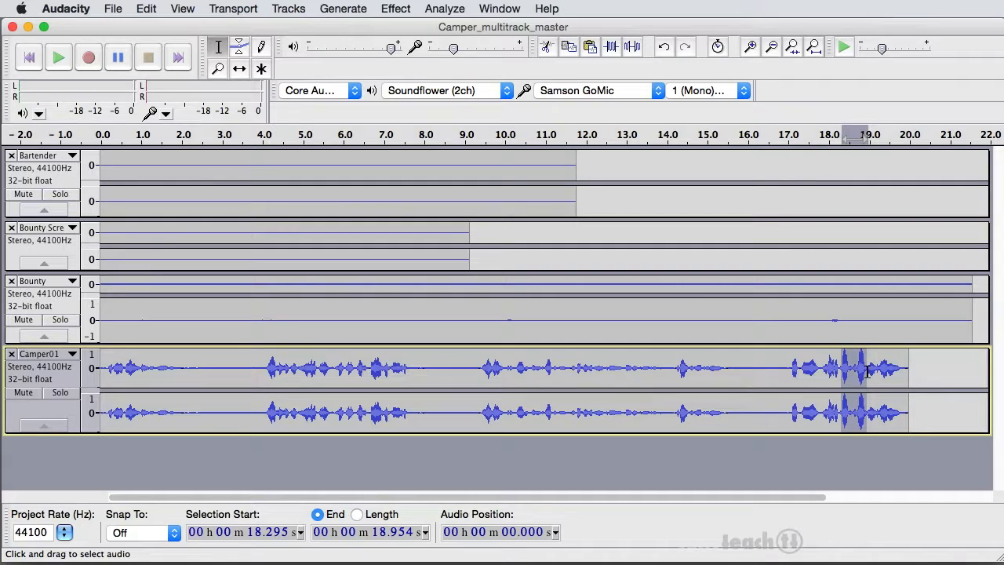
{"action": "mouse_move", "coordinate": [883, 389]}
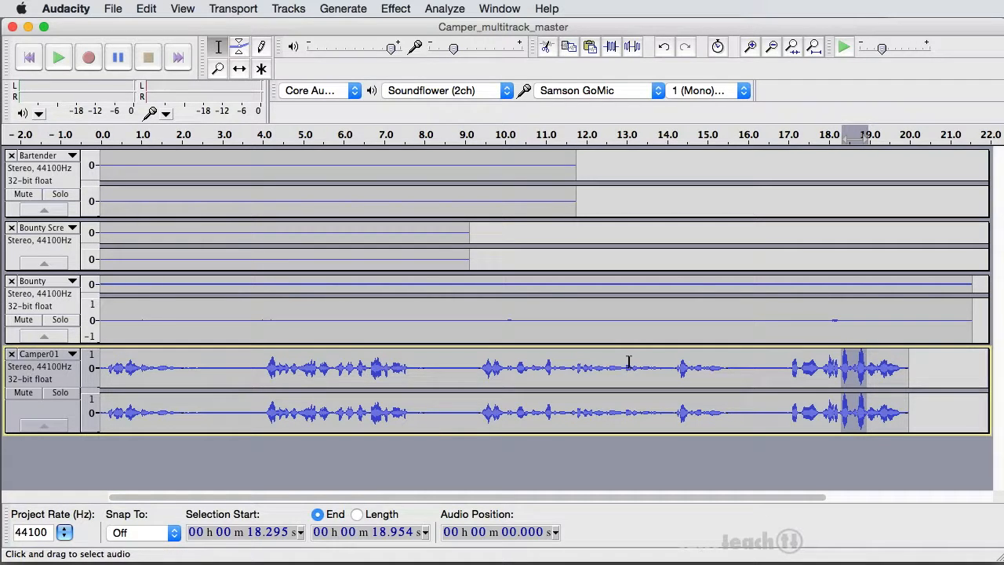
{"action": "left_click", "coordinate": [396, 9]}
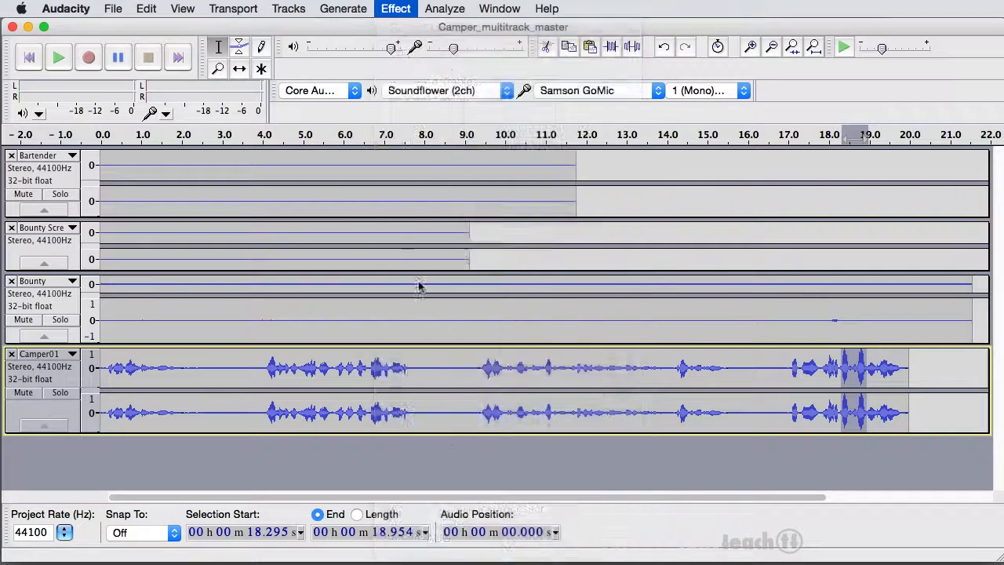
Normalize the selected Camper01 burst to a -6.0 dB maximum amplitude.
{"action": "left_click", "coordinate": [395, 8]}
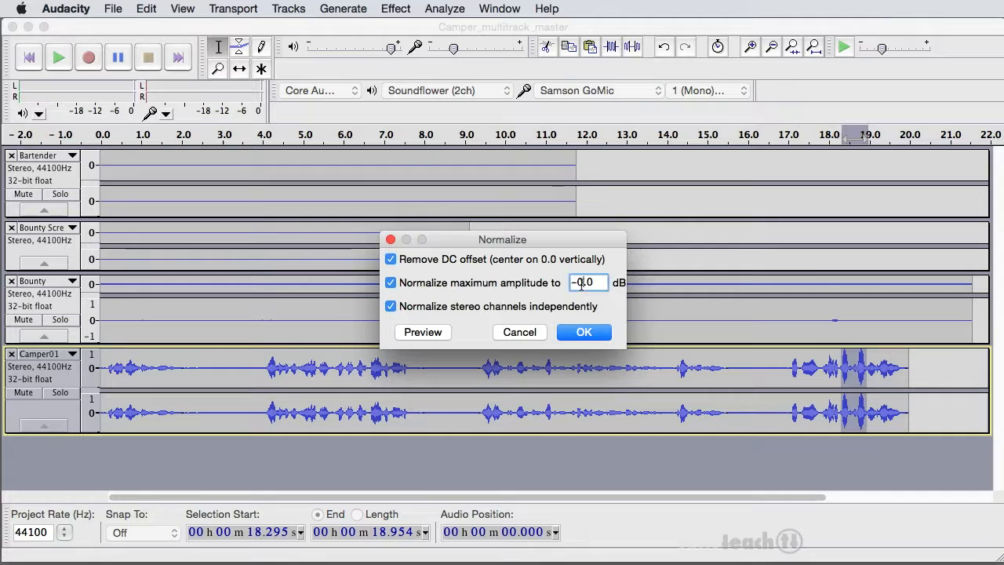
{"action": "mouse_move", "coordinate": [629, 298]}
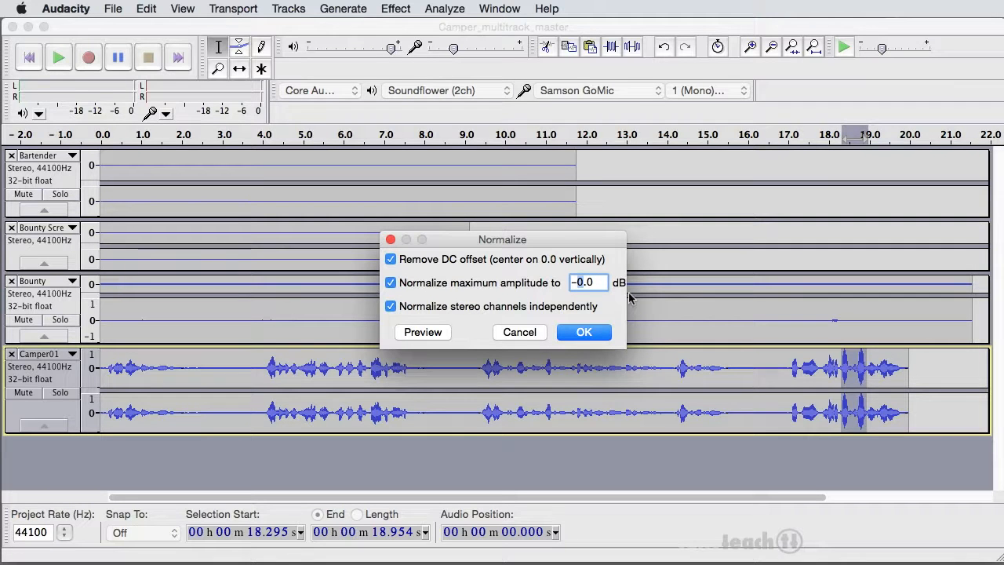
{"action": "type", "text": "-6.0"}
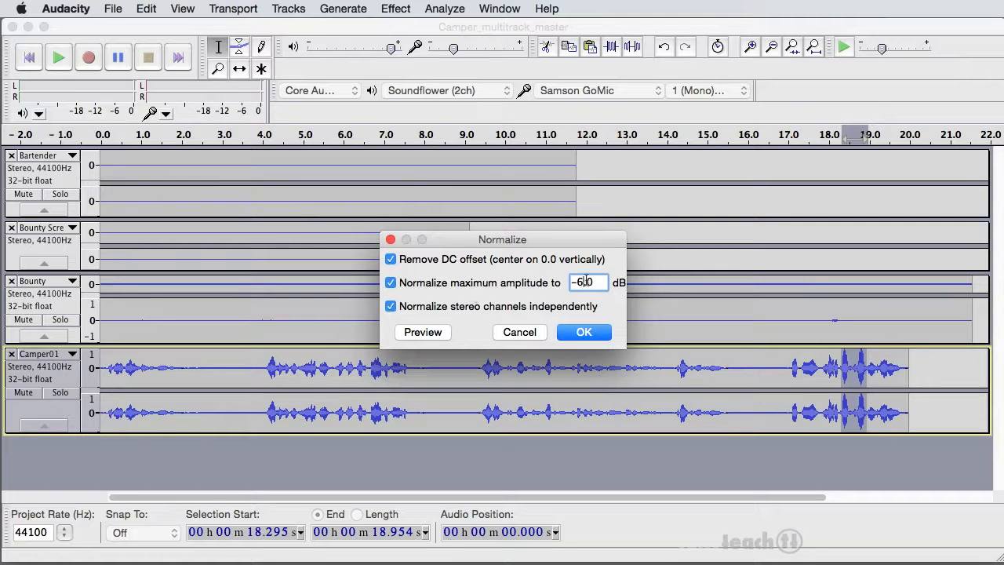
{"action": "mouse_move", "coordinate": [592, 281]}
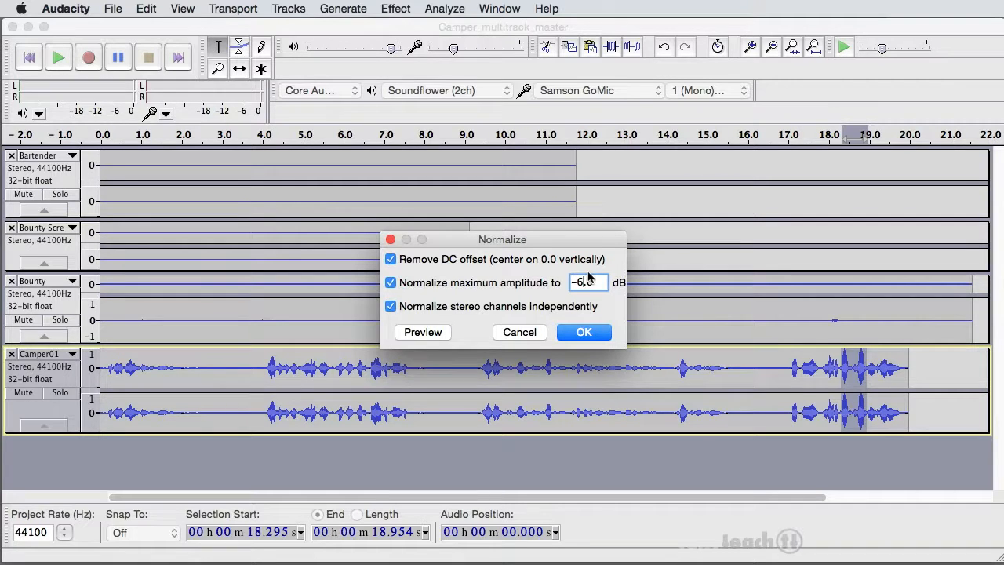
{"action": "mouse_move", "coordinate": [578, 323]}
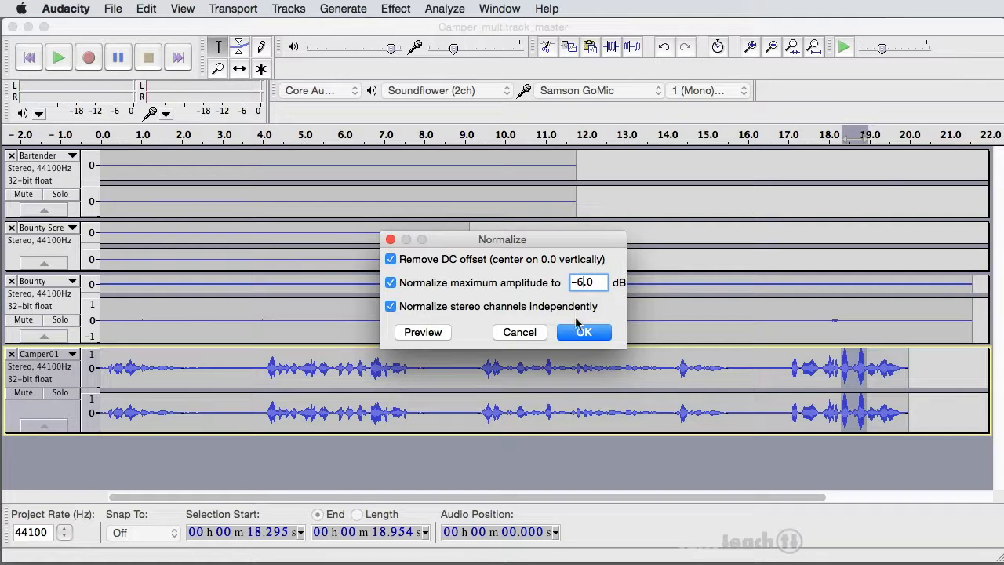
{"action": "mouse_move", "coordinate": [577, 330]}
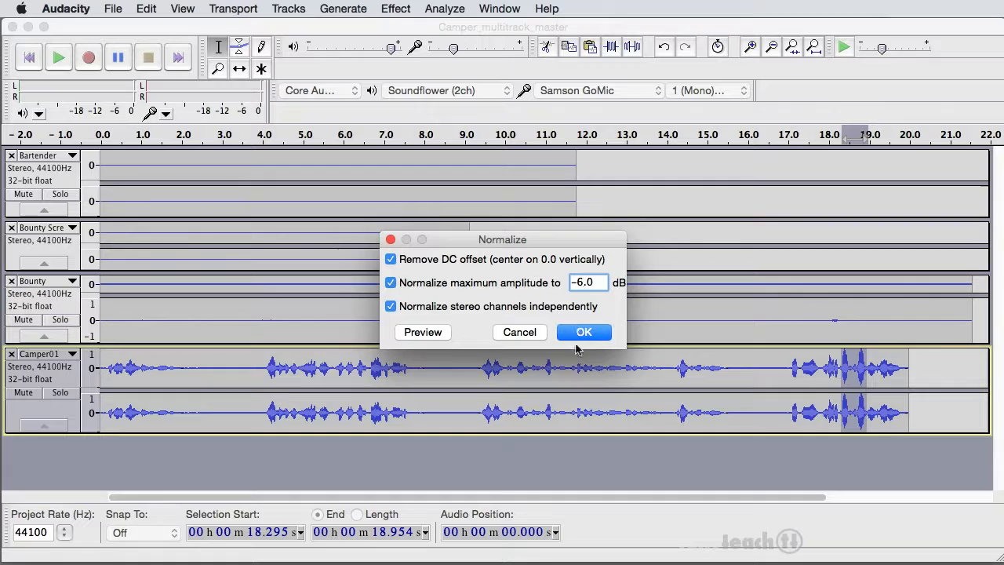
{"action": "left_click", "coordinate": [583, 332]}
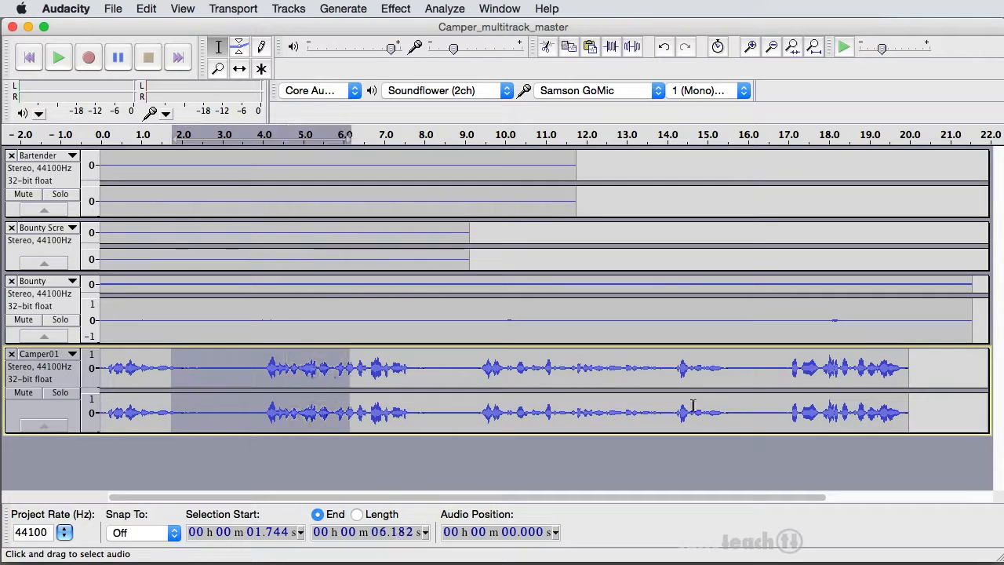
{"action": "mouse_move", "coordinate": [587, 353]}
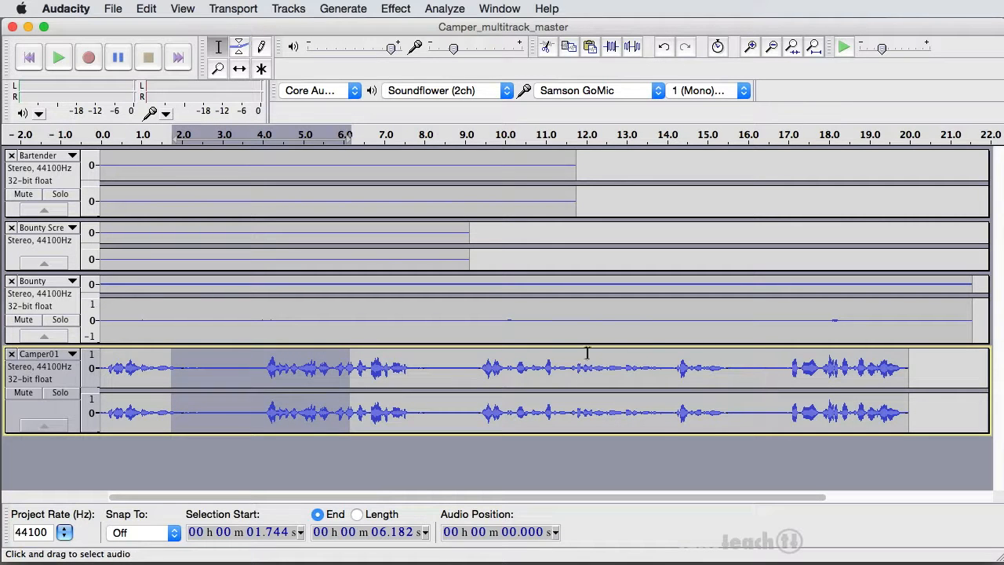
{"action": "mouse_move", "coordinate": [472, 461]}
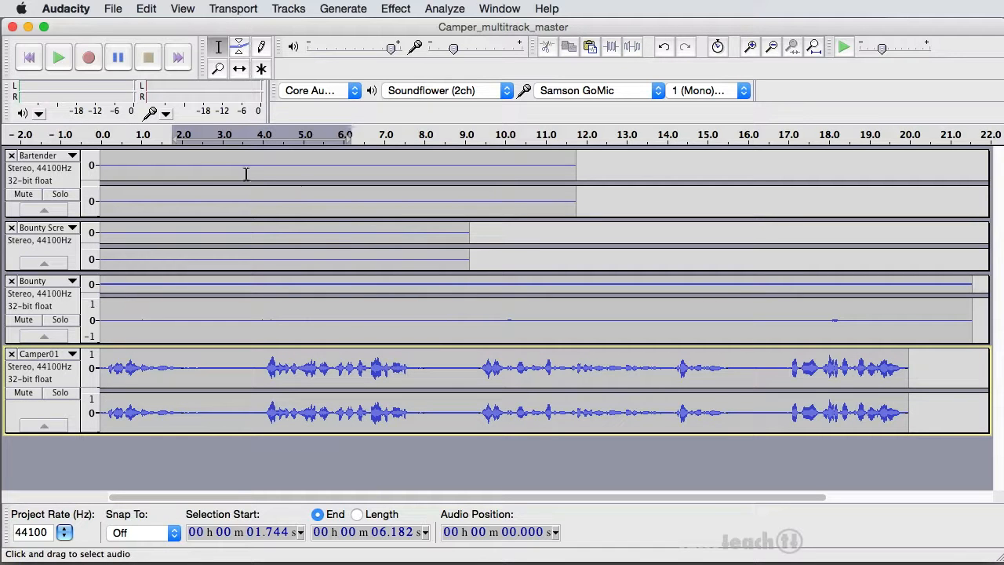
{"action": "mouse_move", "coordinate": [268, 184]}
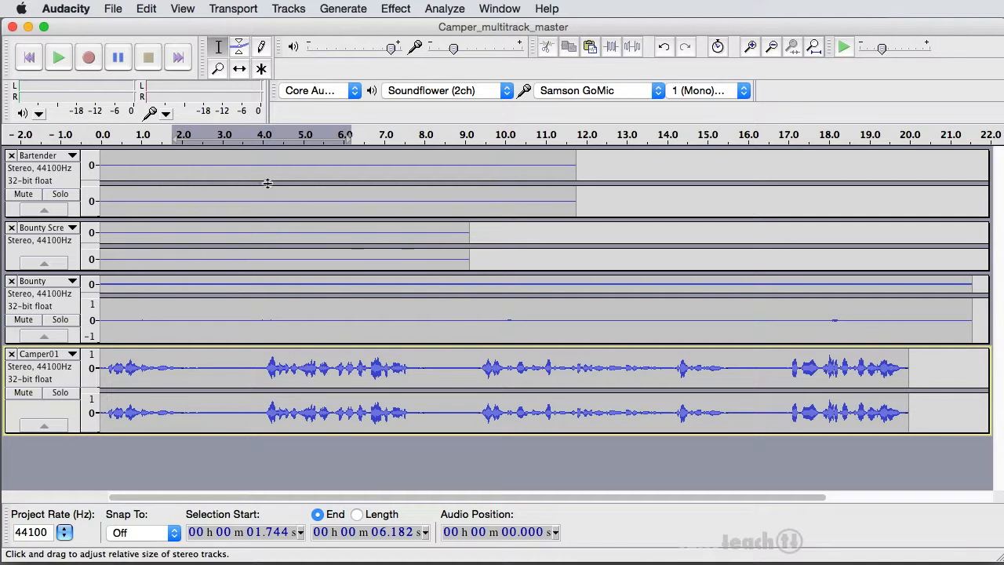
{"action": "mouse_move", "coordinate": [121, 163]}
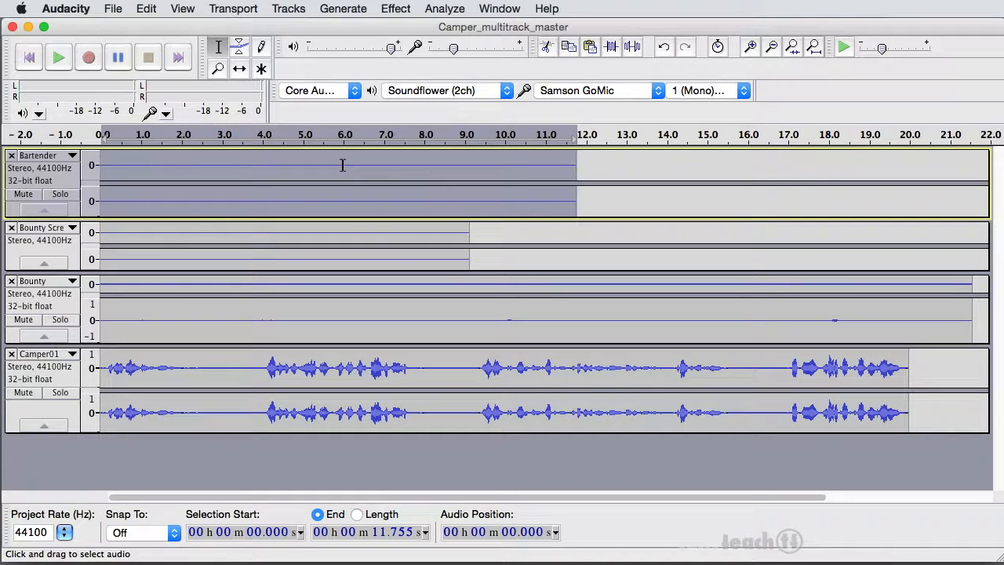
{"action": "mouse_move", "coordinate": [237, 215]}
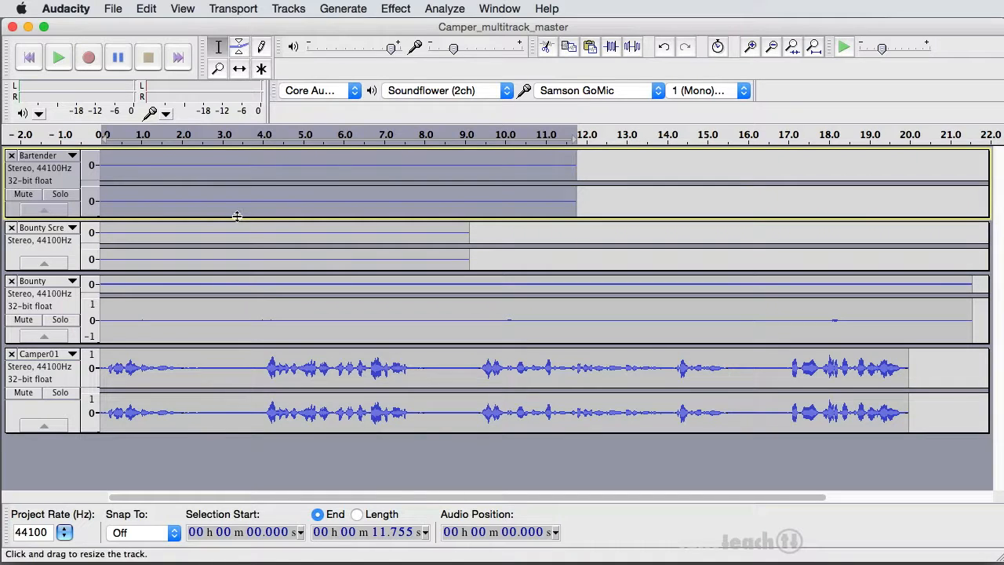
{"action": "mouse_move", "coordinate": [388, 8]}
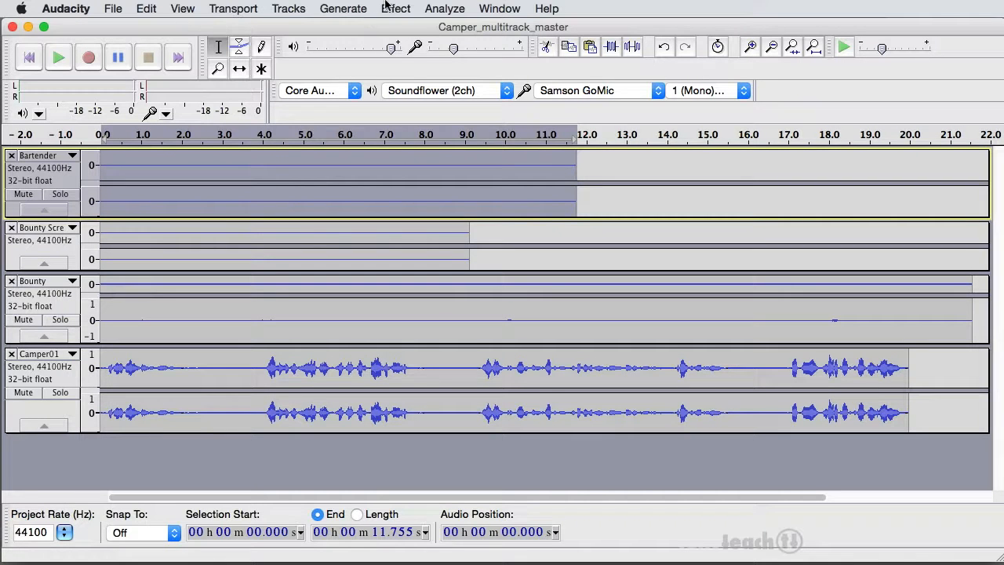
Open the Normalize effect for the selected Bartender track.
{"action": "left_click", "coordinate": [396, 9]}
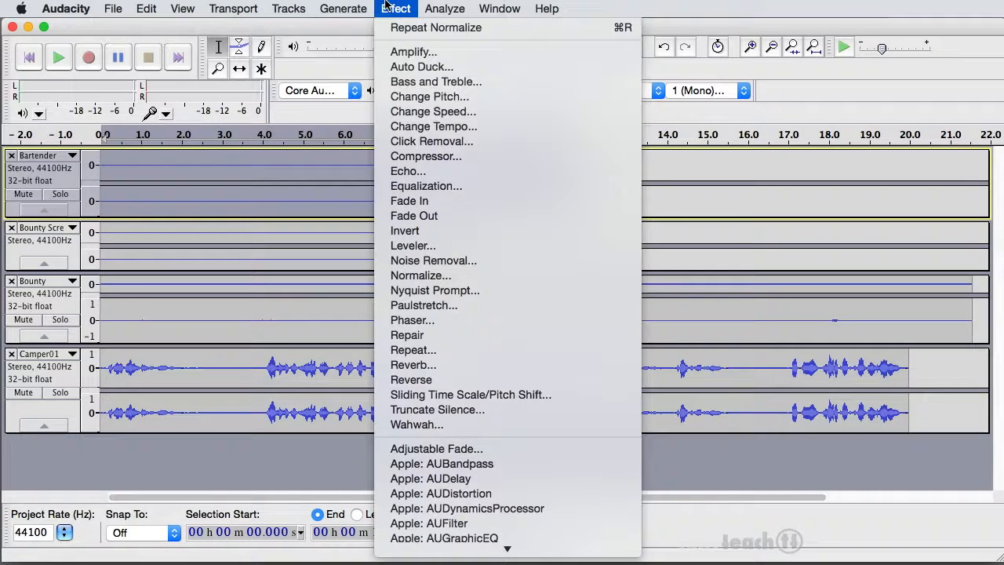
{"action": "mouse_move", "coordinate": [420, 276]}
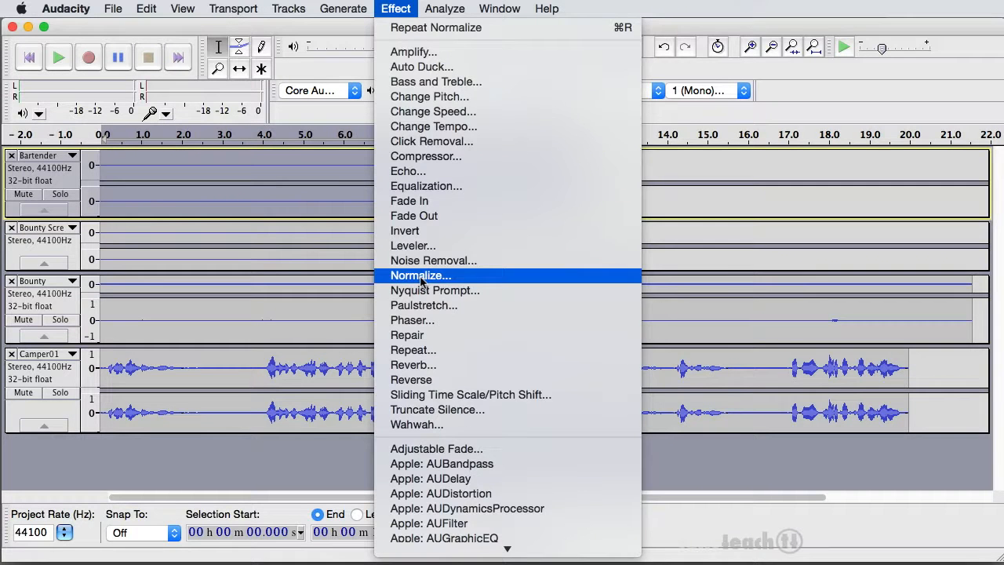
{"action": "left_click", "coordinate": [421, 276]}
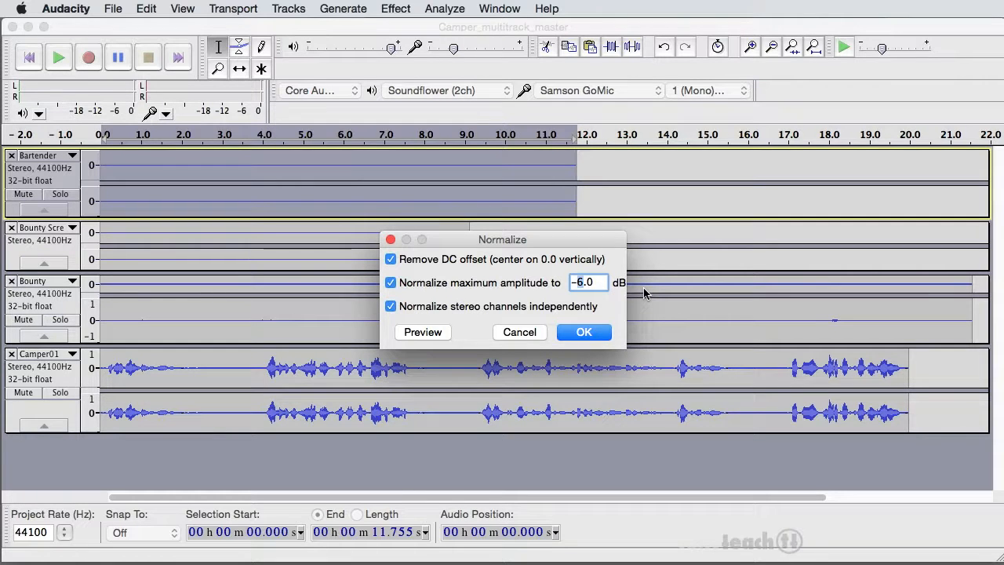
Normalize the Bartender track to a -3.0 dB maximum amplitude.
{"action": "type", "text": "-3.0"}
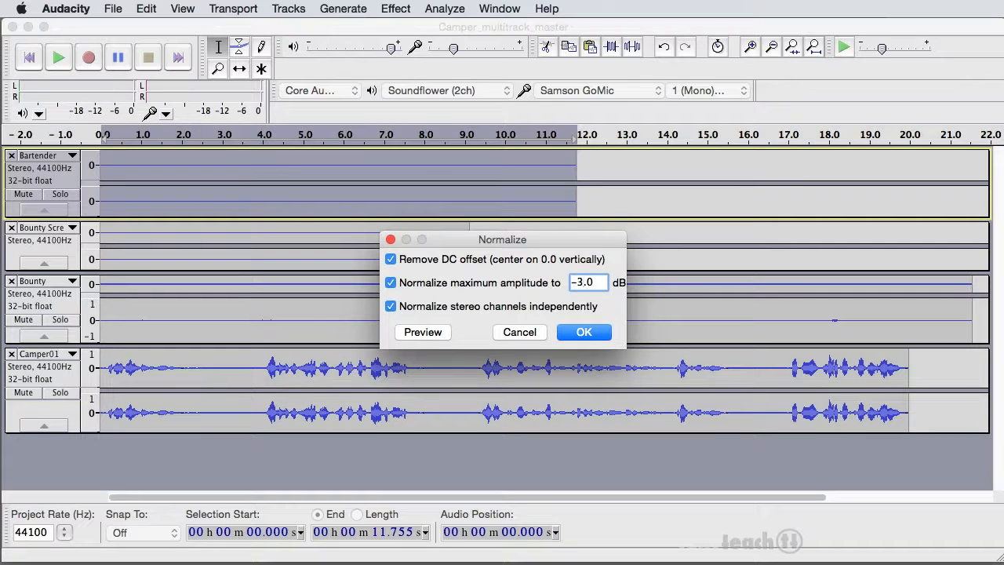
{"action": "left_click", "coordinate": [583, 332]}
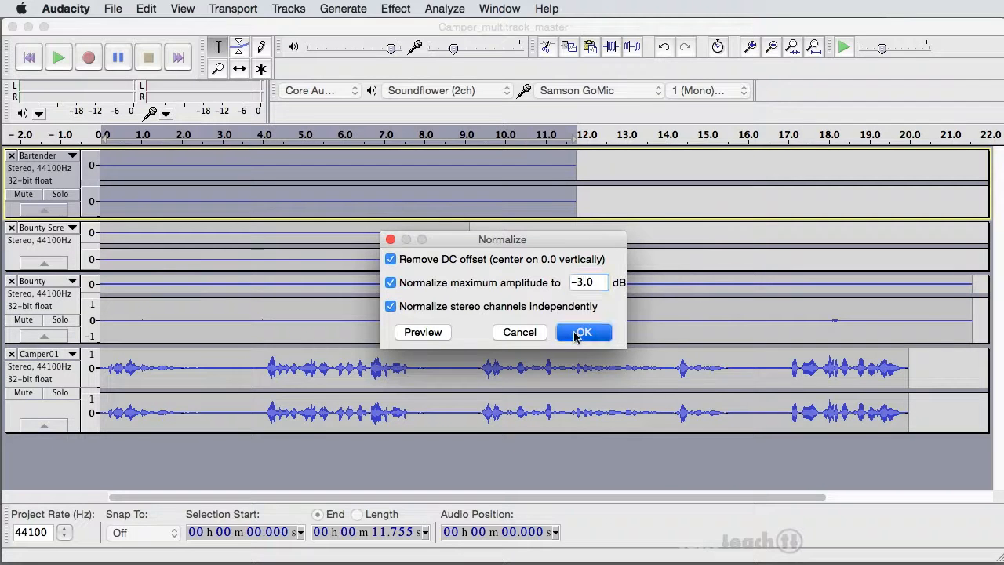
{"action": "left_click", "coordinate": [584, 331]}
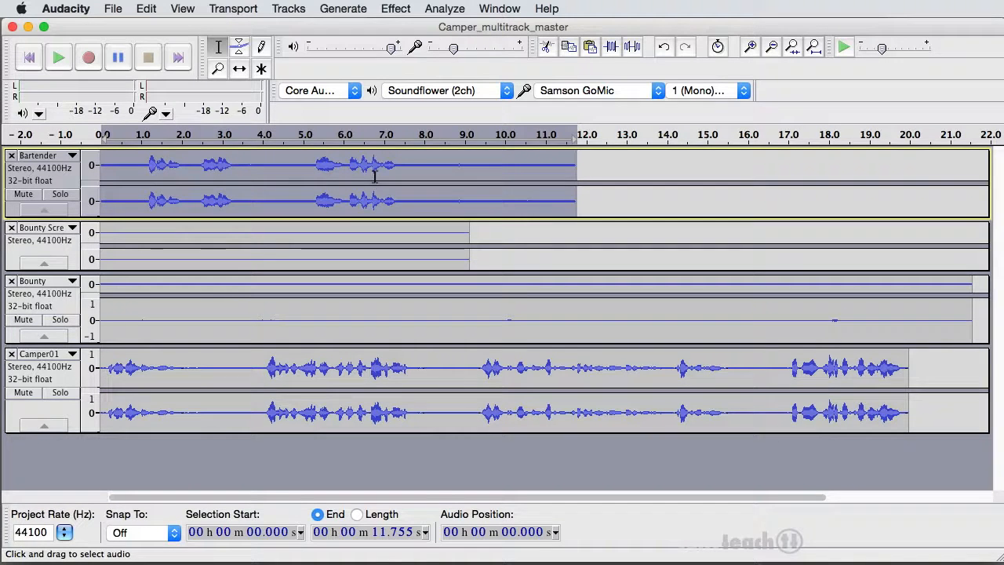
{"action": "mouse_move", "coordinate": [364, 5]}
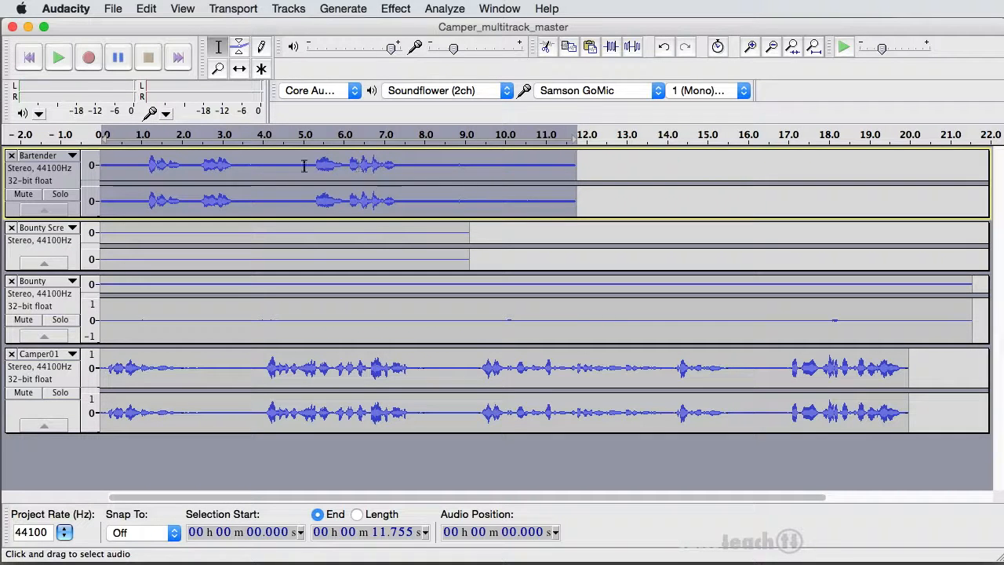
{"action": "mouse_move", "coordinate": [308, 218]}
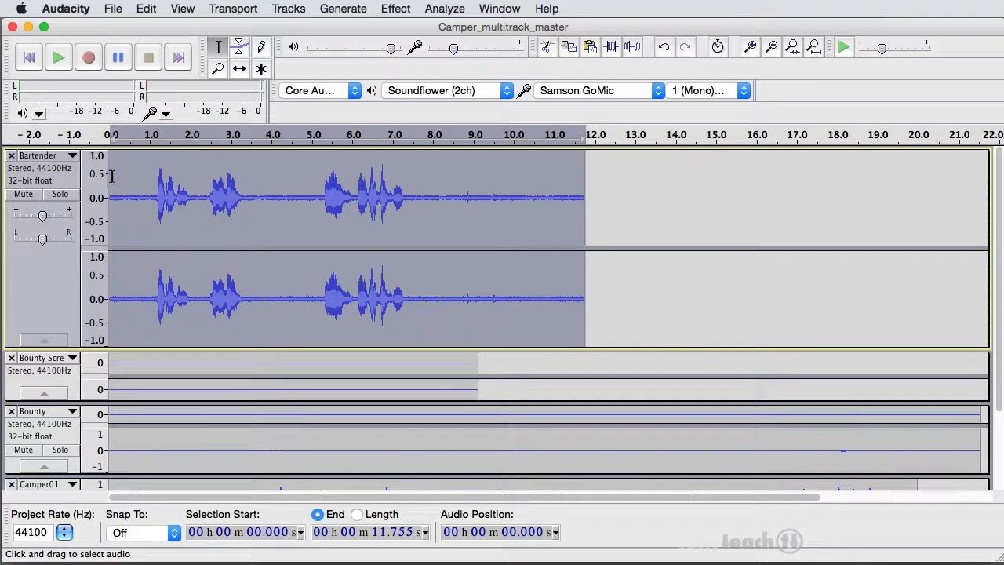
Open the Hard Limiter effect for the enlarged Bartender track.
{"action": "left_click", "coordinate": [395, 8]}
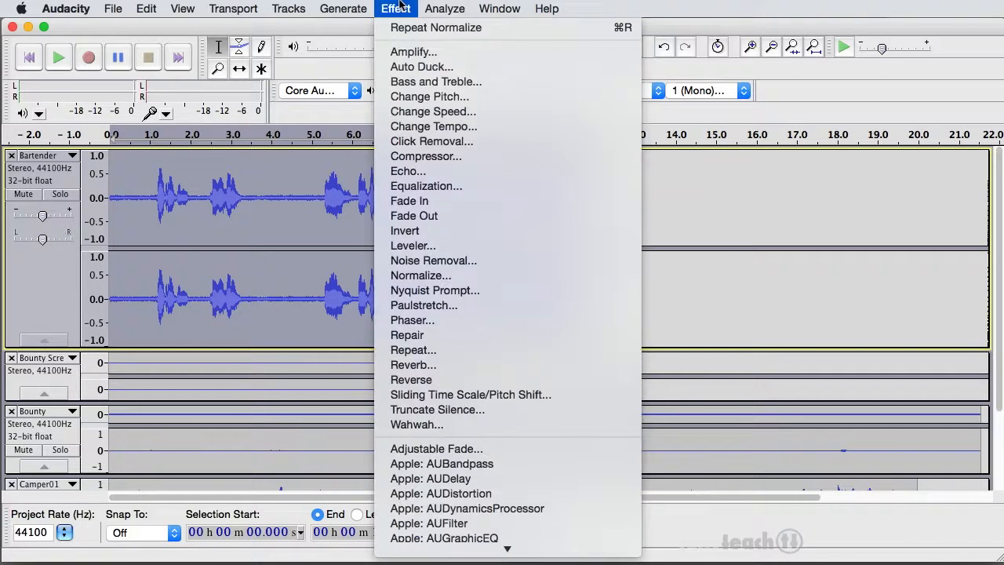
{"action": "scroll", "scroll_direction": "down", "scroll_amount": 3}
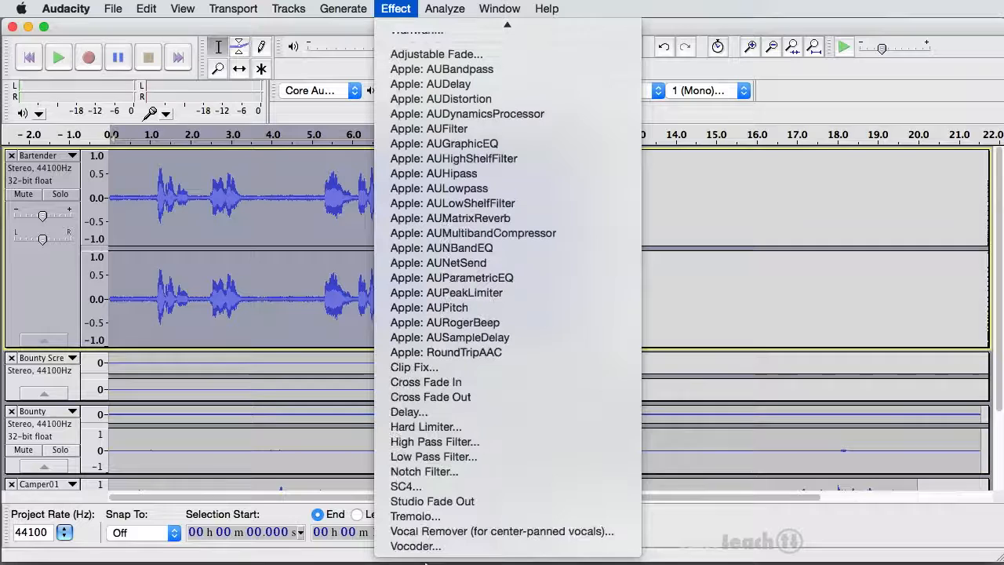
{"action": "mouse_move", "coordinate": [435, 442]}
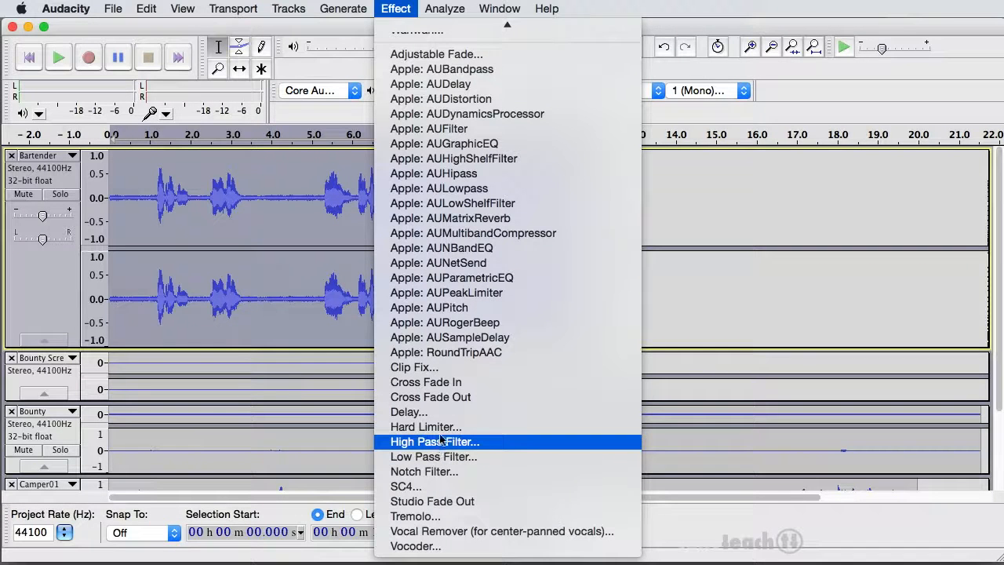
{"action": "left_click", "coordinate": [425, 426]}
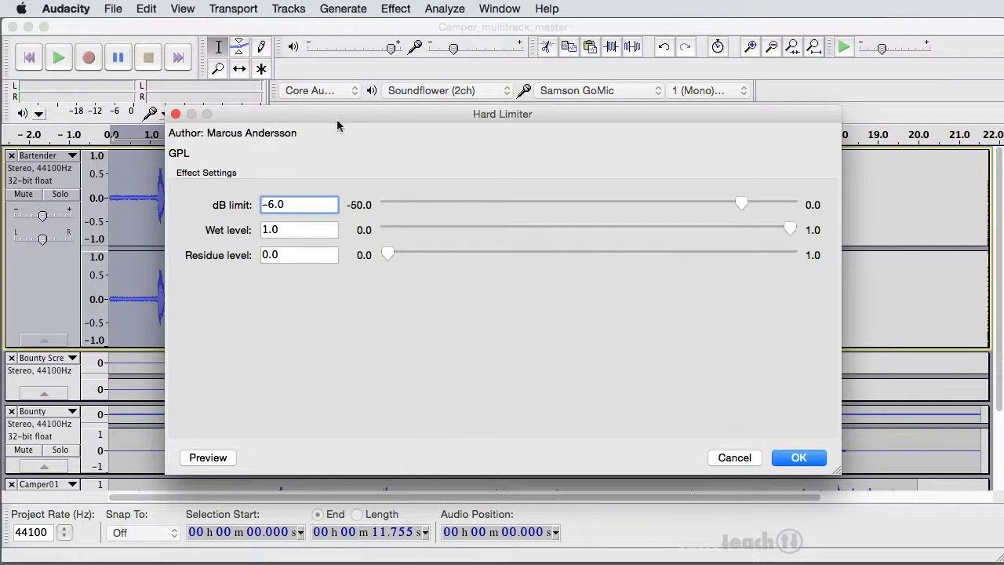
Apply Hard Limiter to the Bartender track at -6.0 dB, wet level 1.0, residue 0.0.
{"action": "left_click_drag", "start_coordinate": [502, 114], "coordinate": [739, 225]}
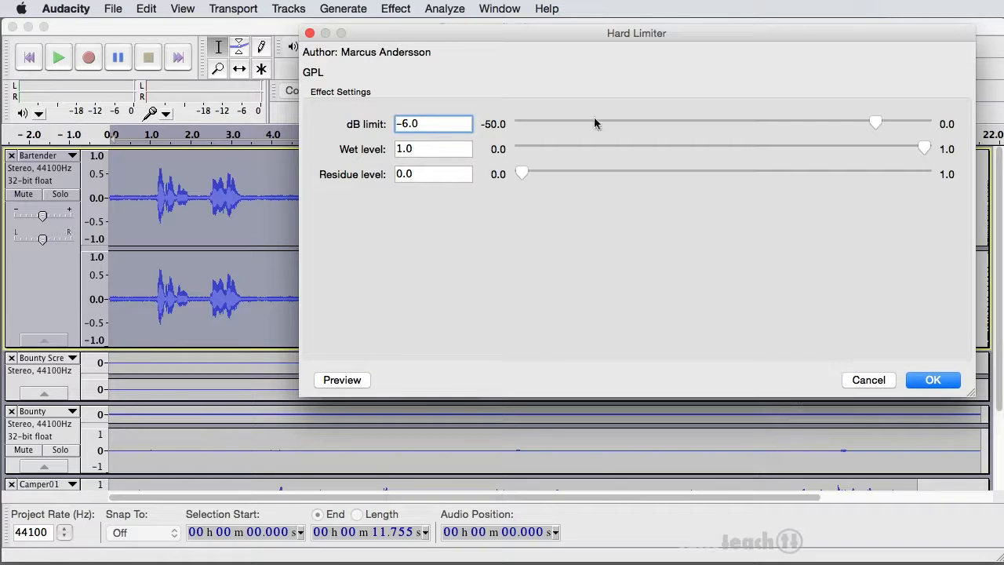
{"action": "left_click_drag", "start_coordinate": [636, 33], "coordinate": [586, 204]}
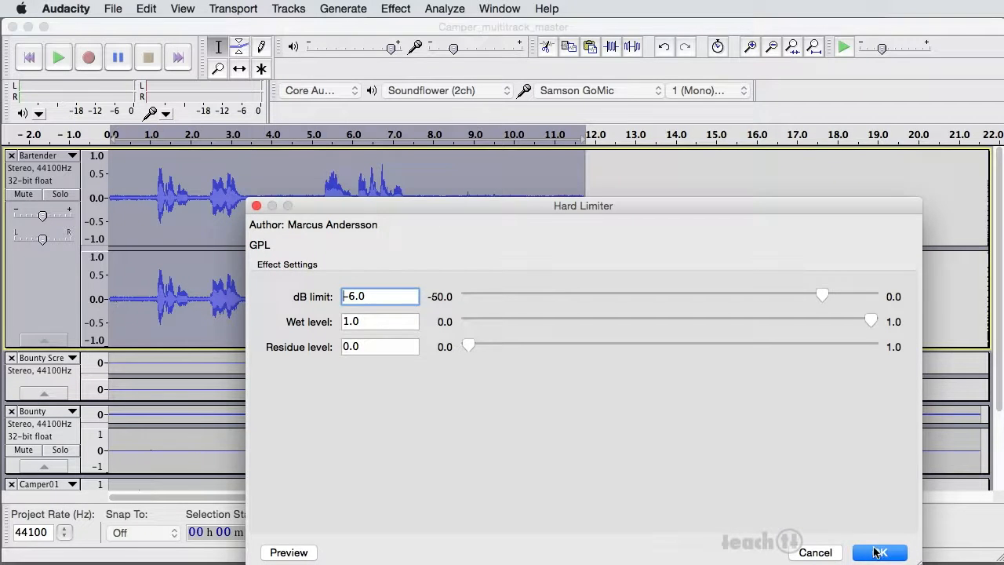
{"action": "left_click", "coordinate": [881, 552]}
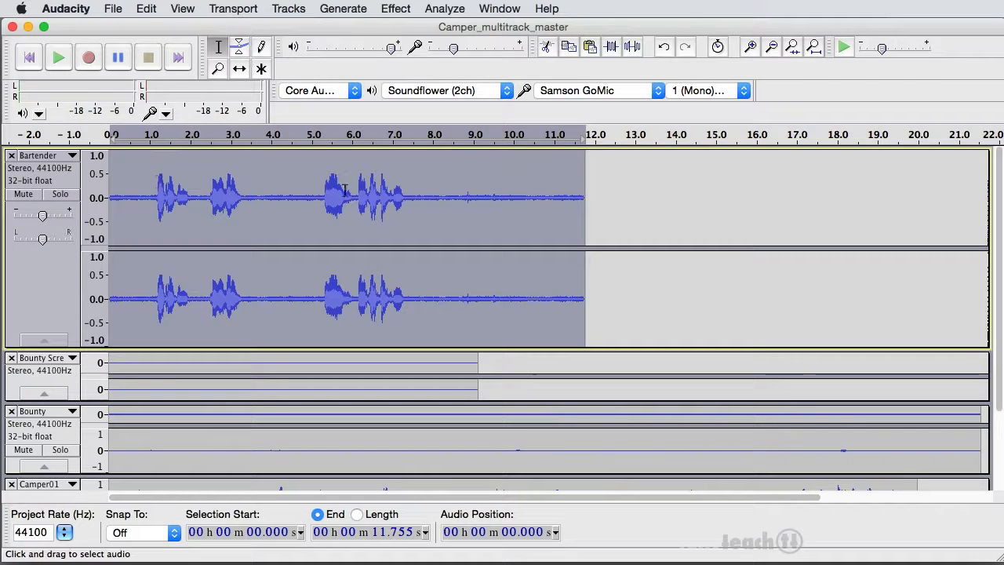
{"action": "mouse_move", "coordinate": [243, 190]}
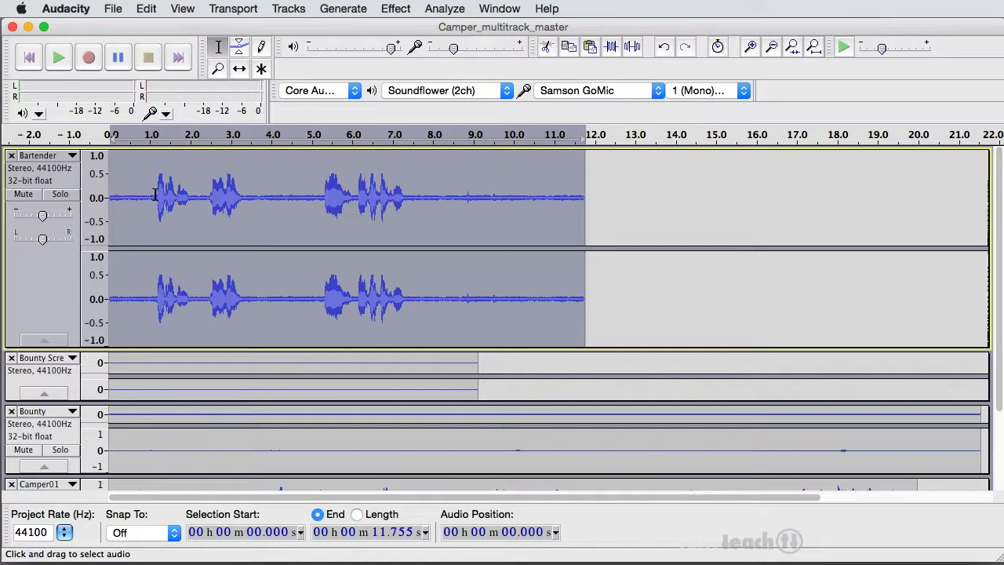
Set playback near the first line, solo the Bartender track, and play it.
{"action": "left_click", "coordinate": [193, 200]}
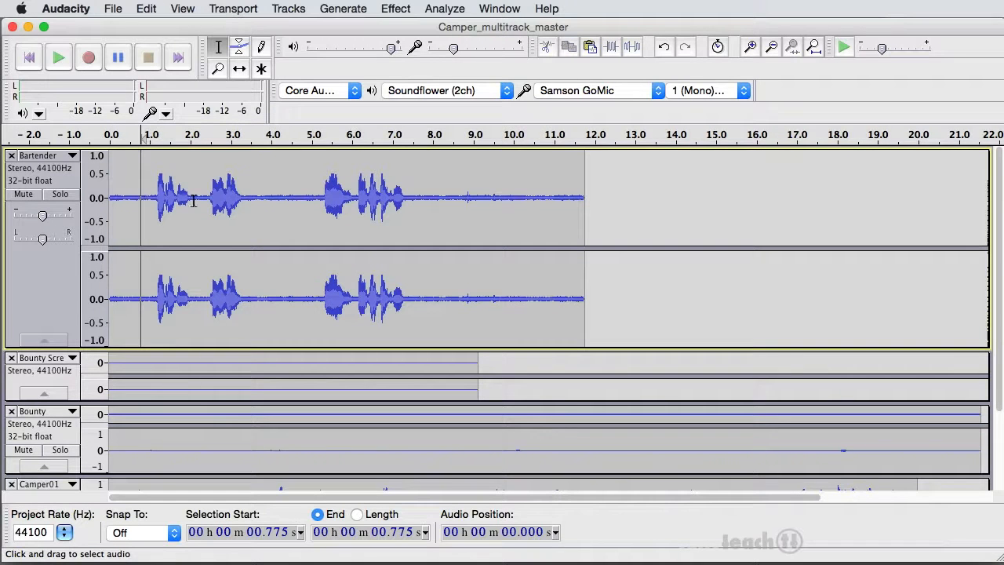
{"action": "mouse_move", "coordinate": [151, 196]}
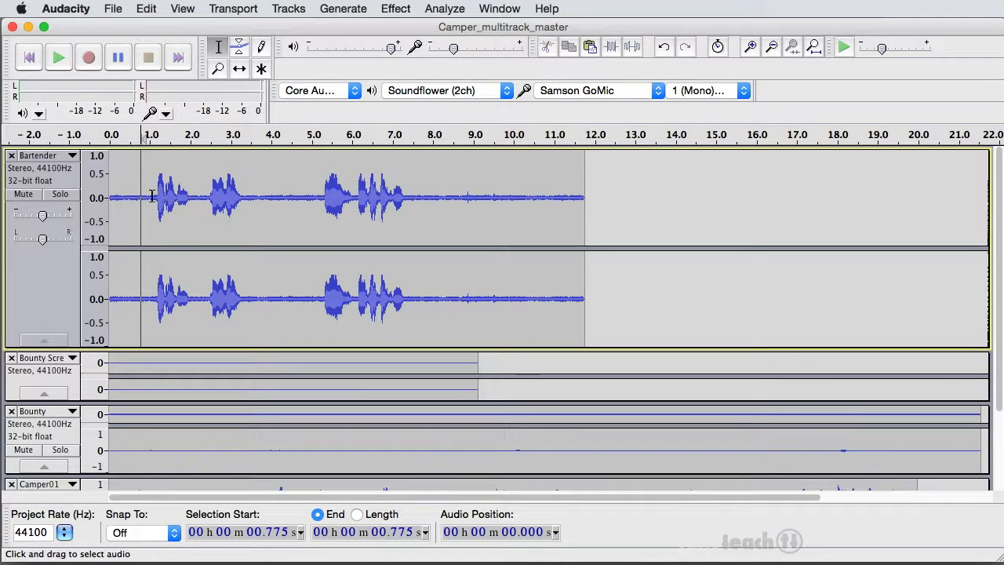
{"action": "left_click", "coordinate": [59, 57]}
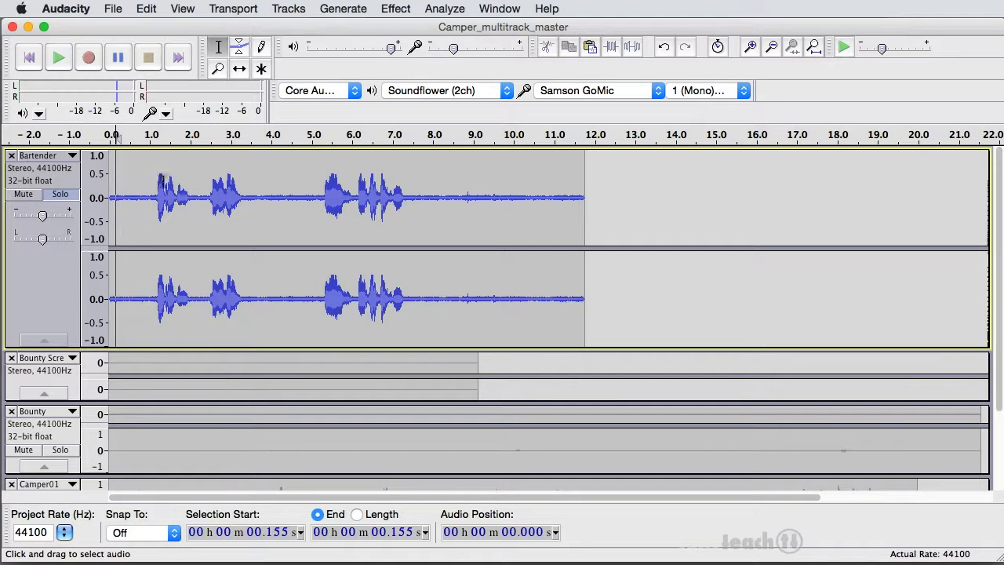
{"action": "left_click", "coordinate": [58, 57]}
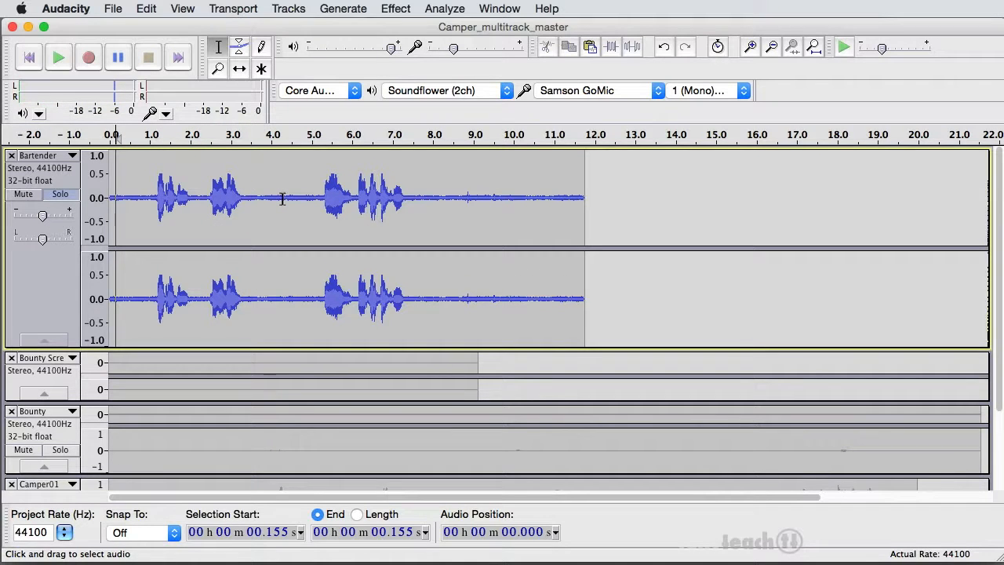
{"action": "mouse_move", "coordinate": [248, 207]}
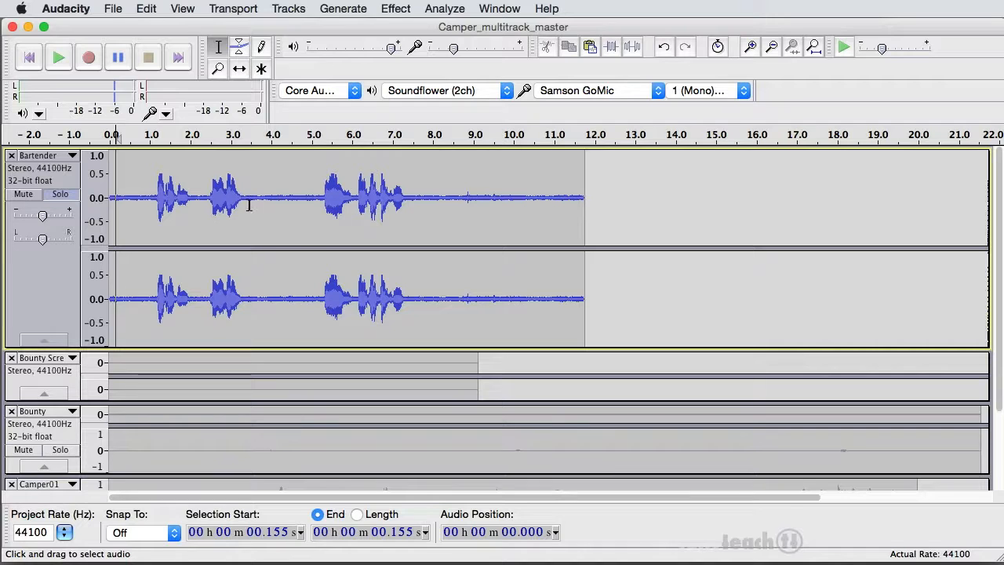
Take a noise profile from the quiet gap, then apply Noise Removal to the whole Bartender track.
{"action": "left_click_drag", "start_coordinate": [246, 204], "coordinate": [309, 204]}
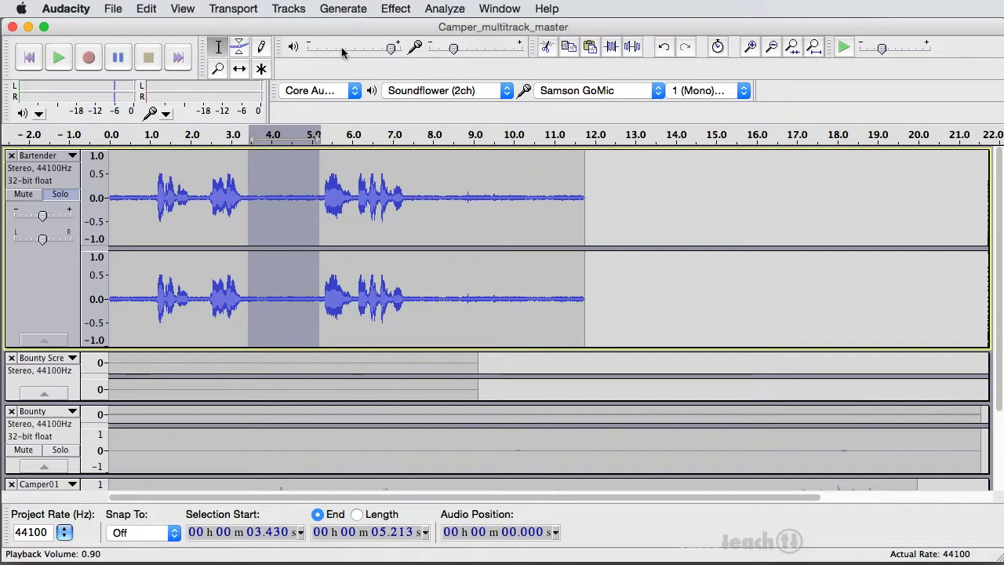
{"action": "left_click", "coordinate": [396, 8]}
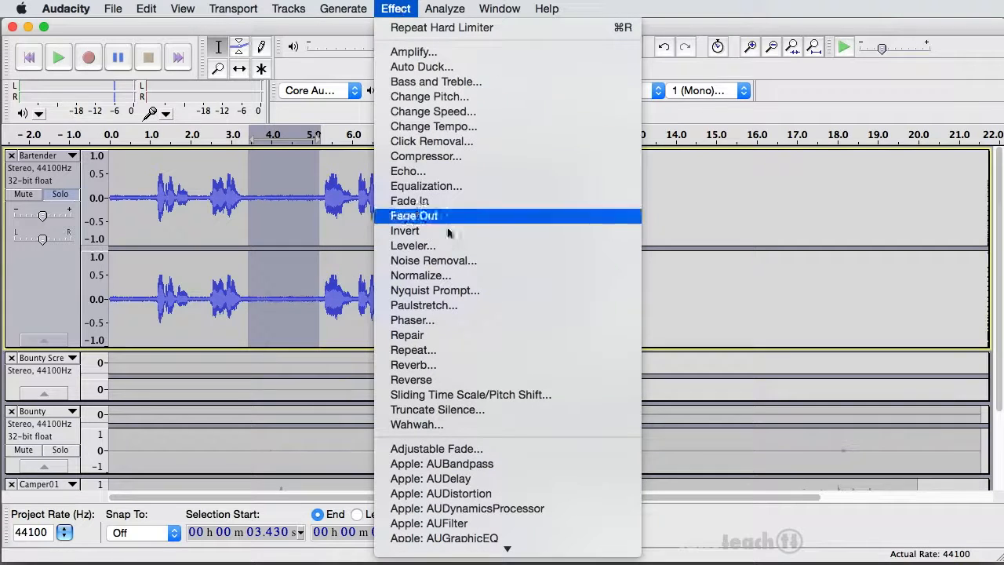
{"action": "mouse_move", "coordinate": [448, 267]}
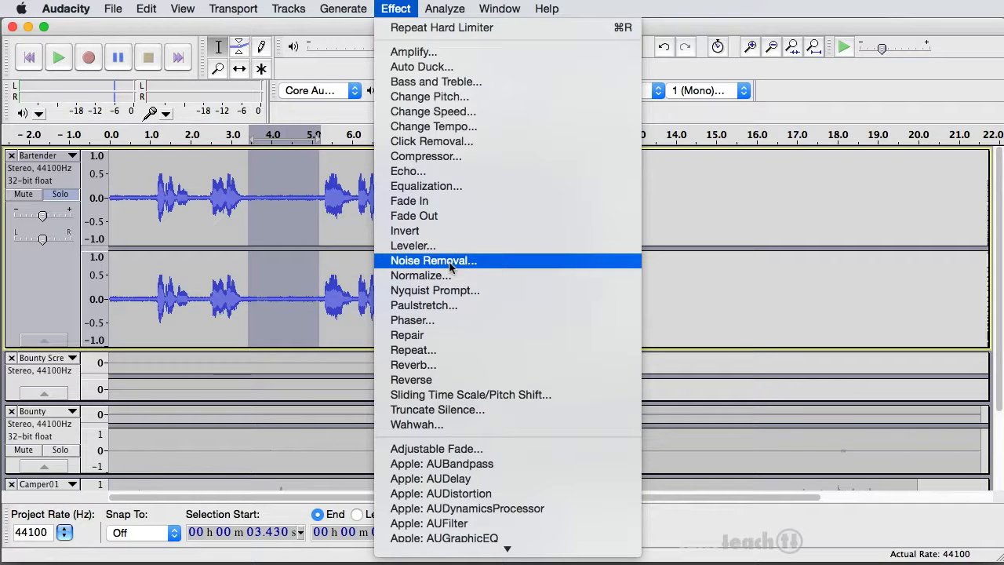
{"action": "left_click", "coordinate": [433, 260]}
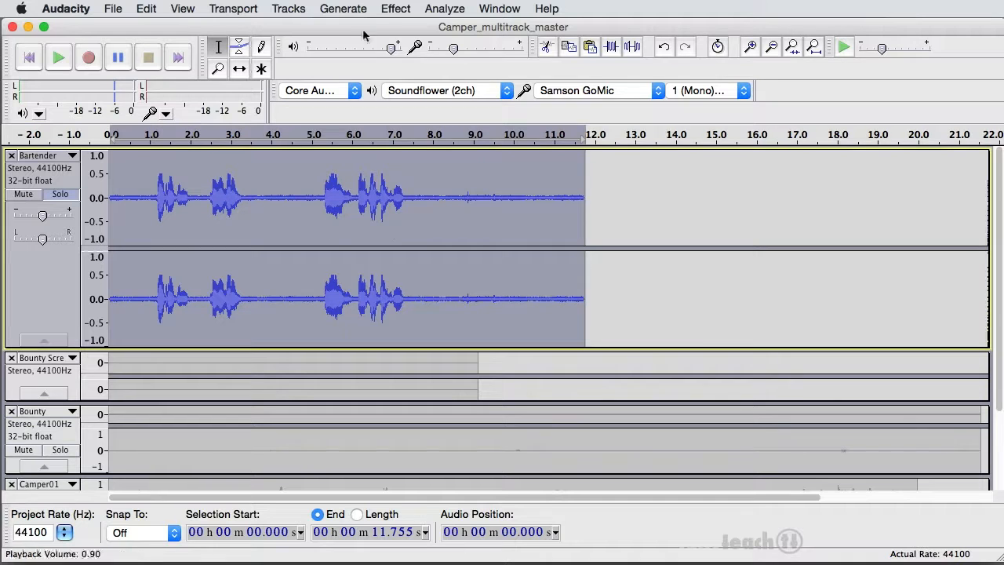
{"action": "left_click", "coordinate": [394, 9]}
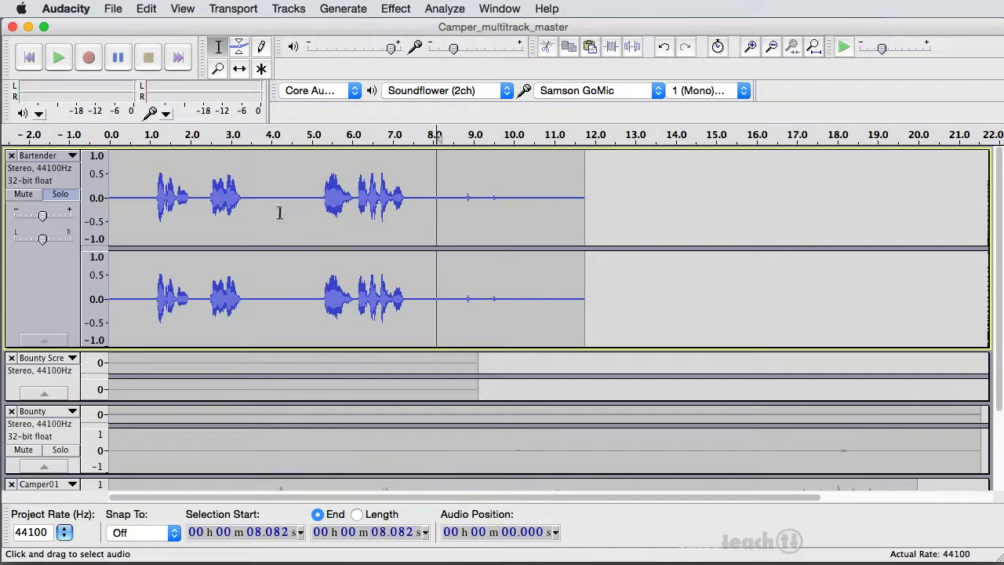
{"action": "mouse_move", "coordinate": [151, 197]}
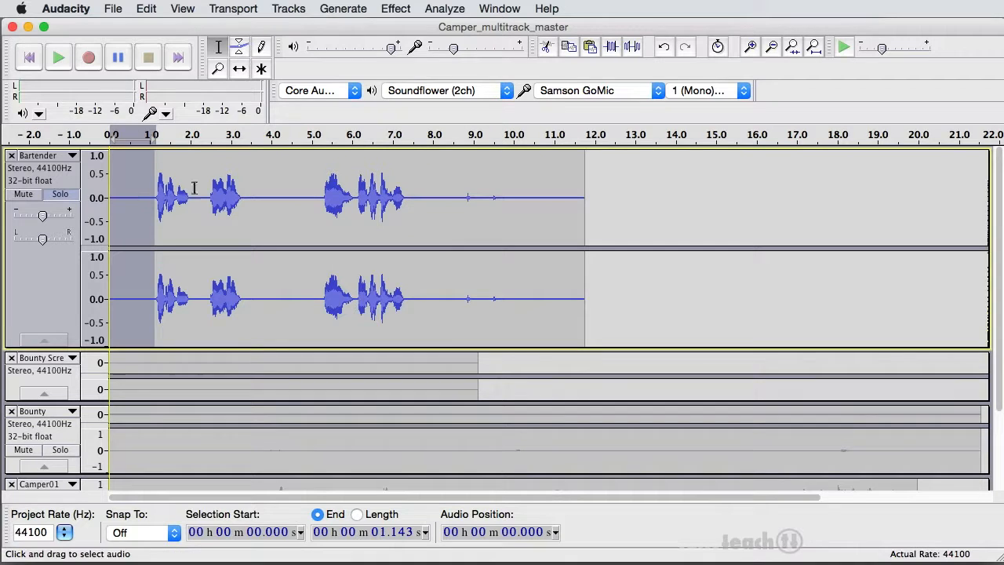
Generate silence over the quiet start and the short gap near 2 seconds.
{"action": "left_click", "coordinate": [288, 9]}
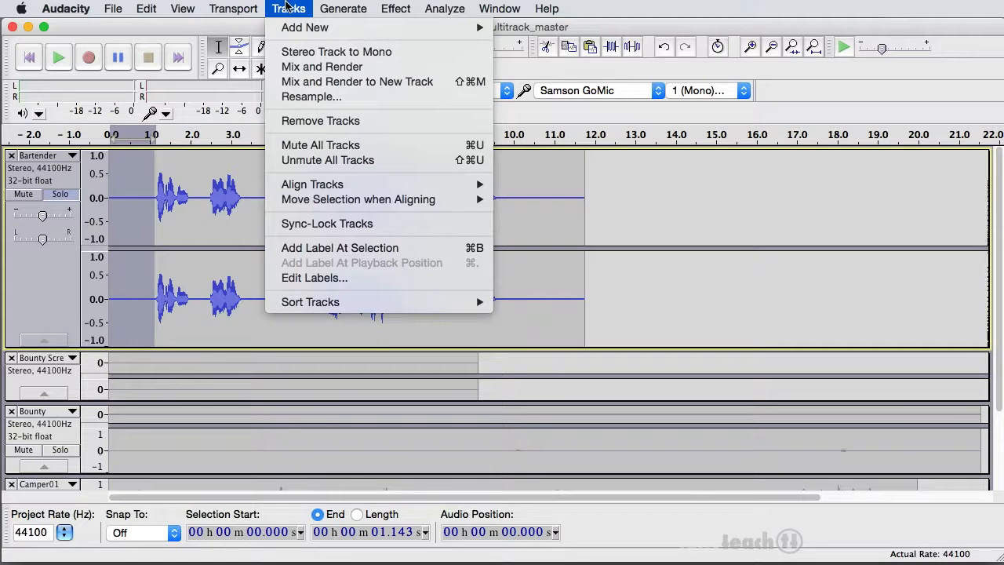
{"action": "left_click", "coordinate": [342, 8]}
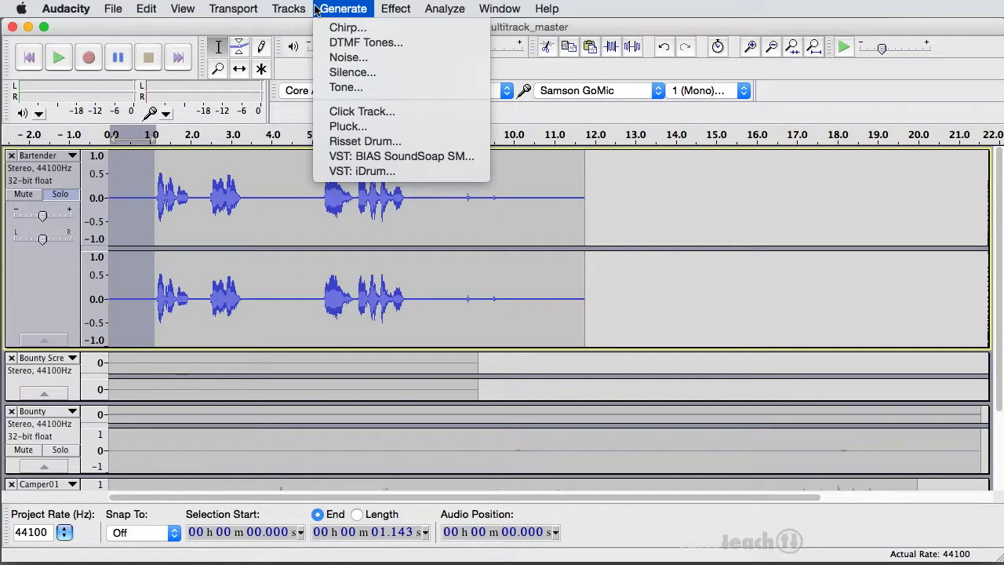
{"action": "mouse_move", "coordinate": [350, 72]}
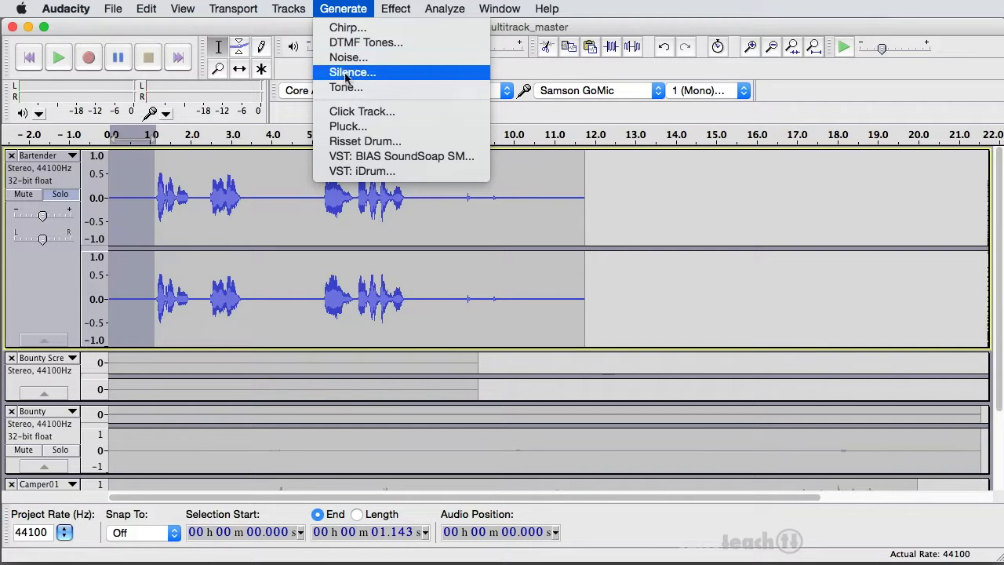
{"action": "left_click", "coordinate": [351, 73]}
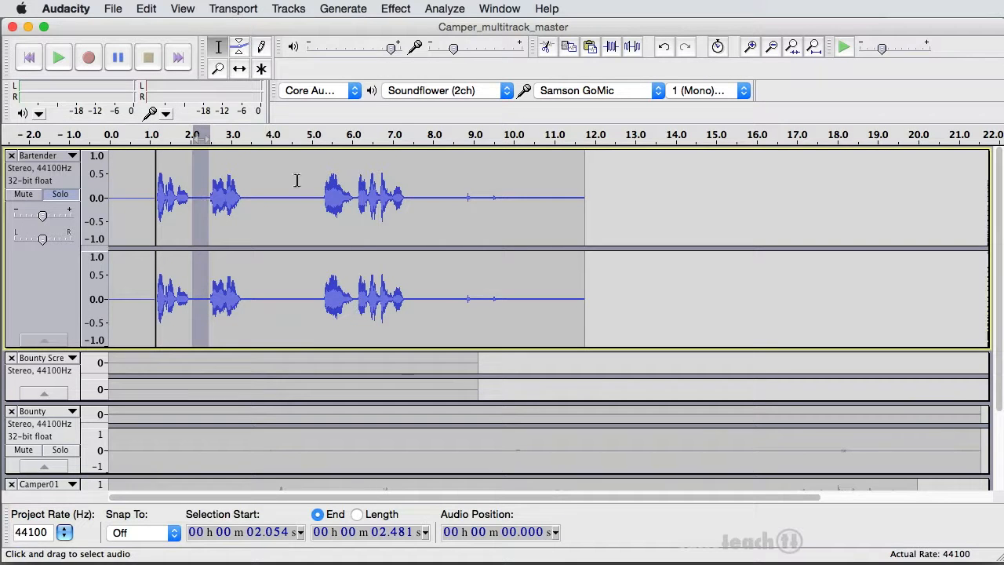
{"action": "left_click", "coordinate": [342, 8]}
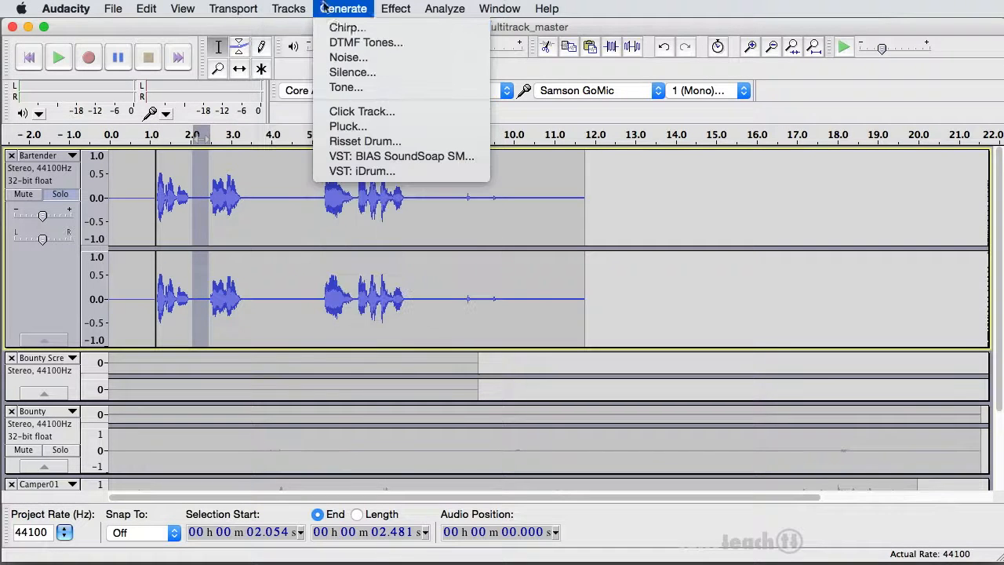
{"action": "left_click", "coordinate": [352, 72]}
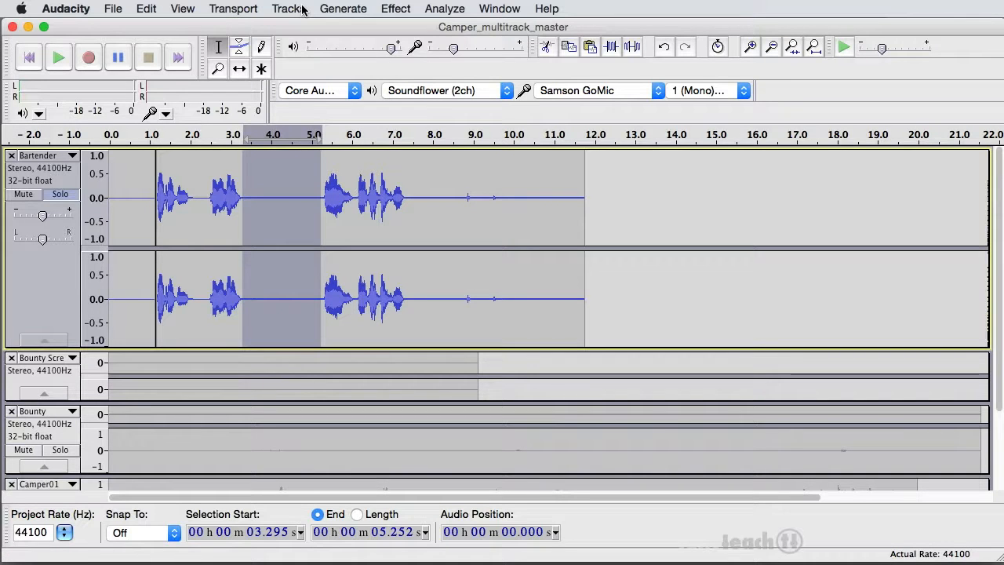
Generate silence over the gap near 4 seconds and the tail after the last line.
{"action": "left_click", "coordinate": [288, 9]}
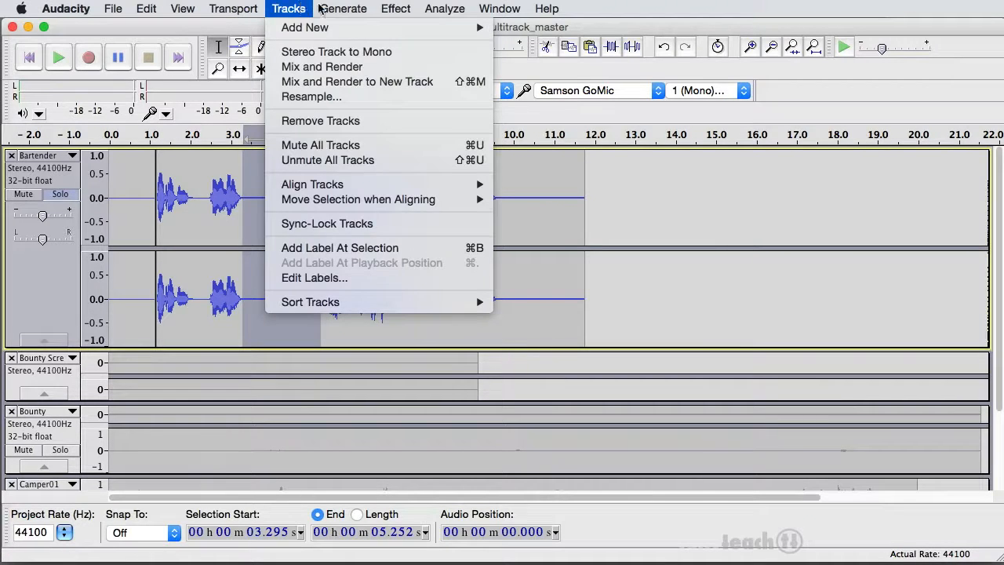
{"action": "left_click", "coordinate": [342, 9]}
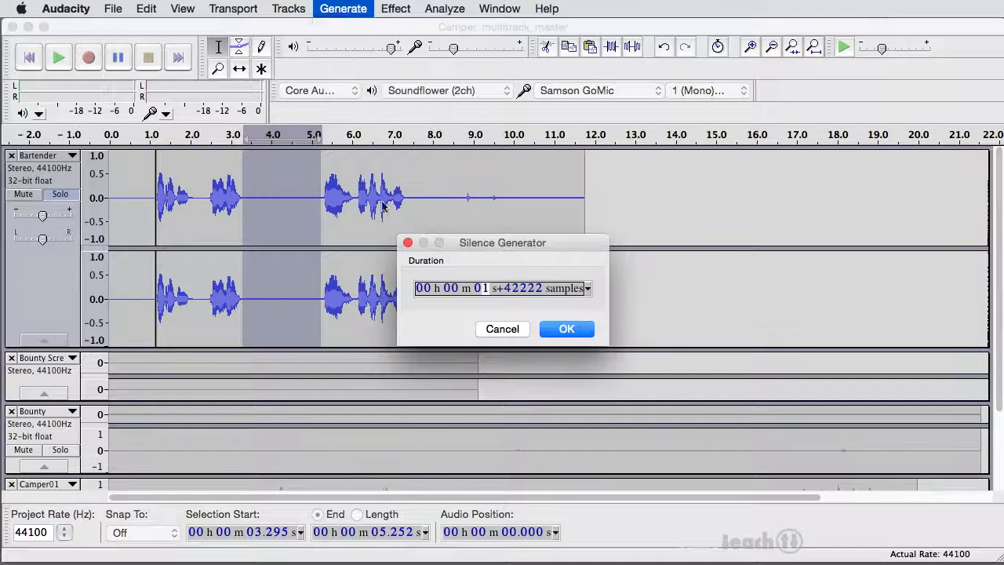
{"action": "left_click", "coordinate": [566, 329]}
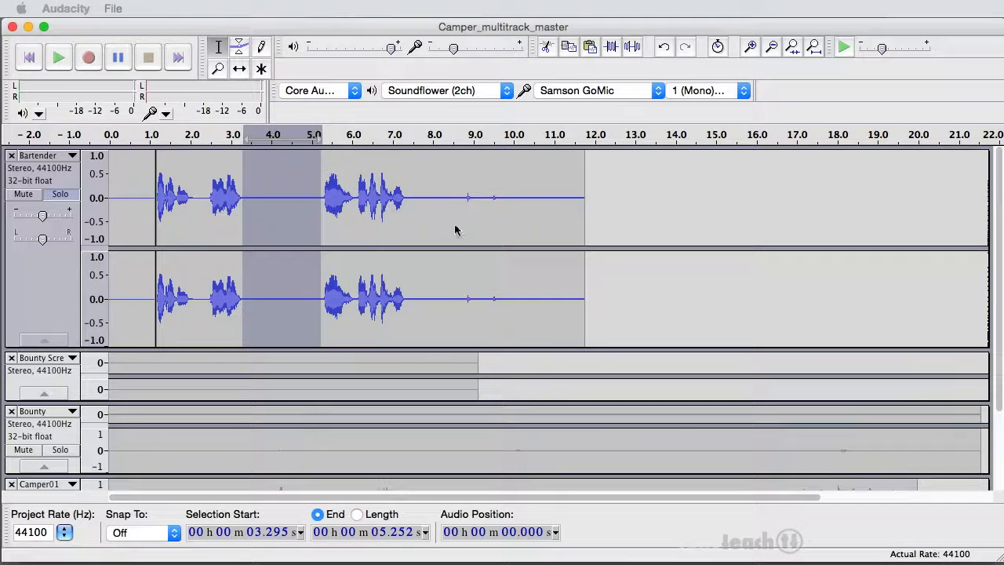
{"action": "left_click_drag", "start_coordinate": [408, 197], "coordinate": [557, 196]}
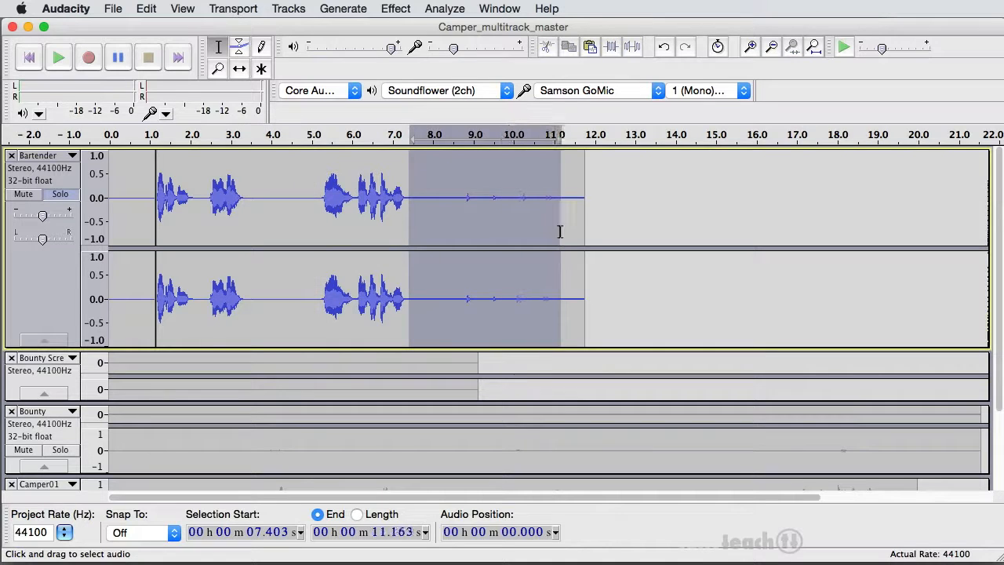
{"action": "left_click", "coordinate": [343, 9]}
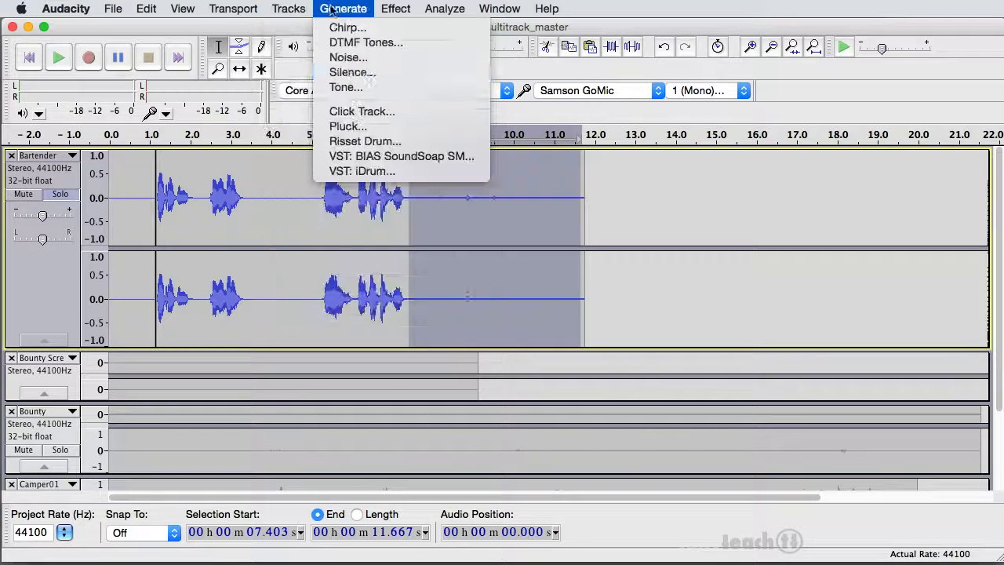
{"action": "left_click", "coordinate": [351, 71]}
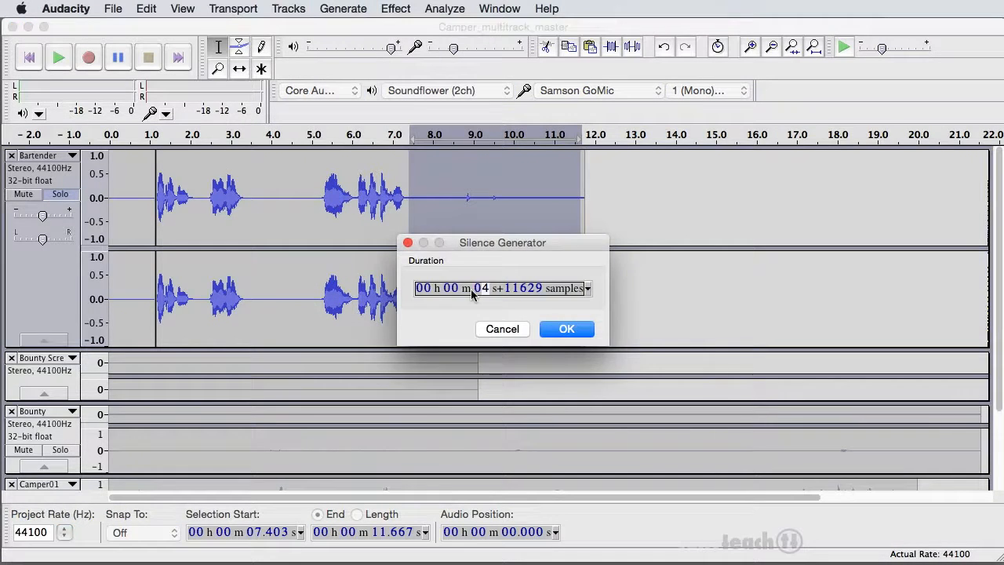
{"action": "left_click", "coordinate": [567, 329]}
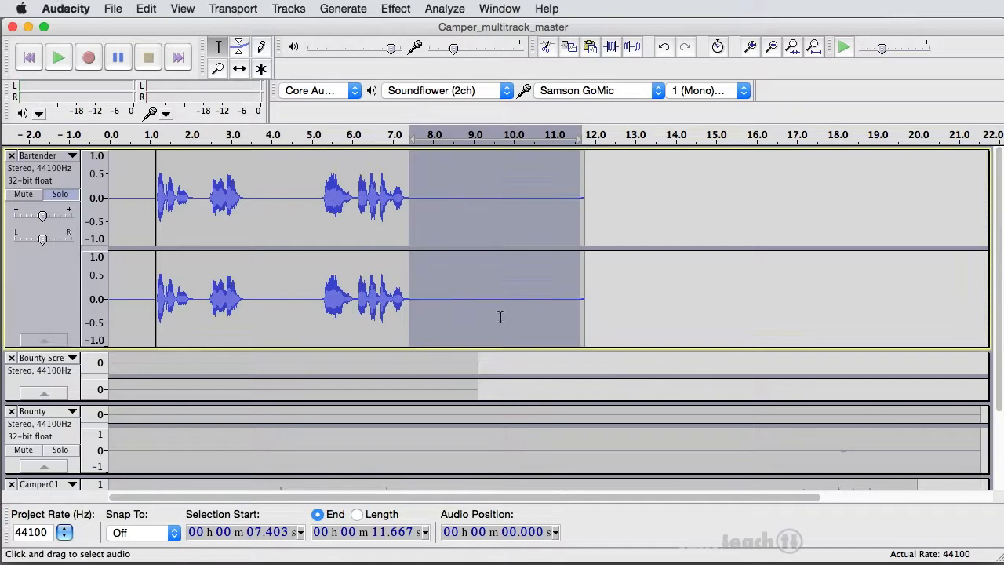
{"action": "left_click", "coordinate": [115, 196]}
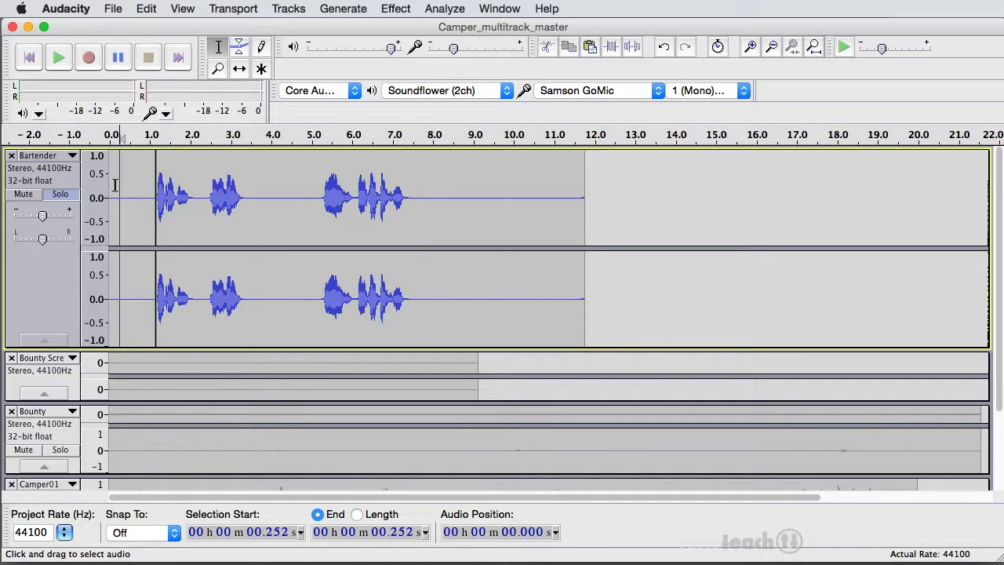
Play the cleaned Bartender track, then select the whole Bounty Scream track.
{"action": "left_click", "coordinate": [58, 56]}
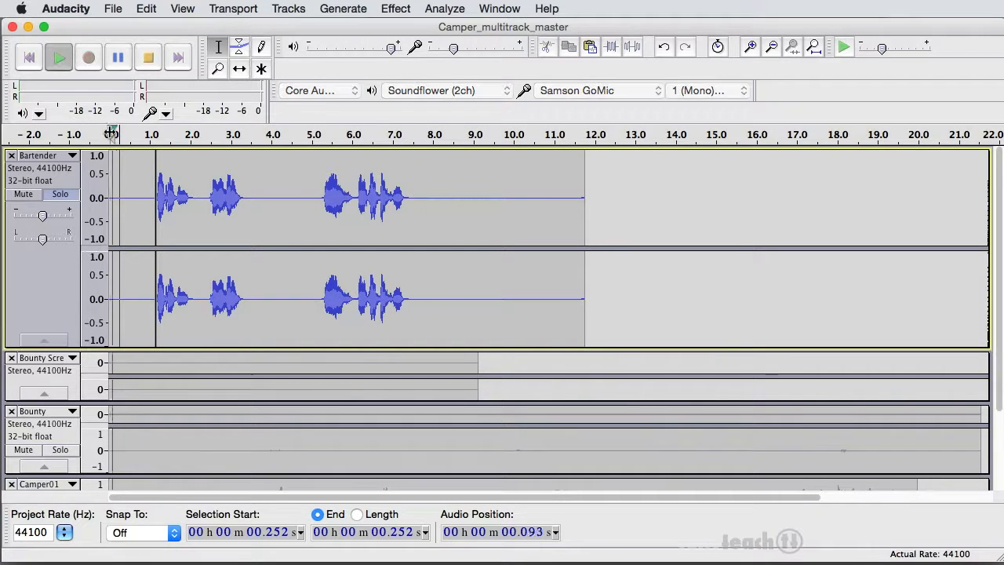
{"action": "left_click", "coordinate": [58, 56]}
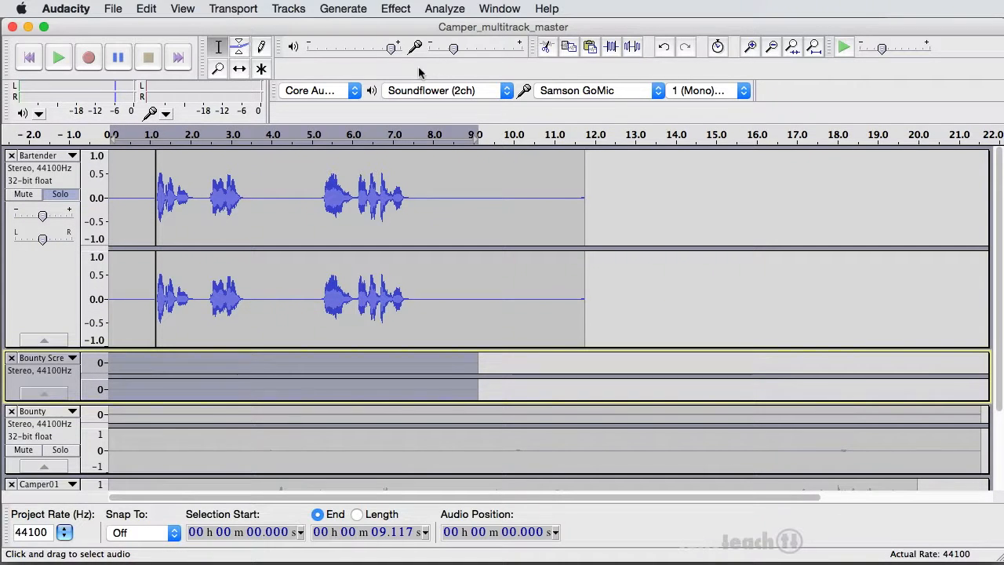
Normalize the Bounty Scream track and capture a noise profile from its quiet section.
{"action": "left_click", "coordinate": [395, 9]}
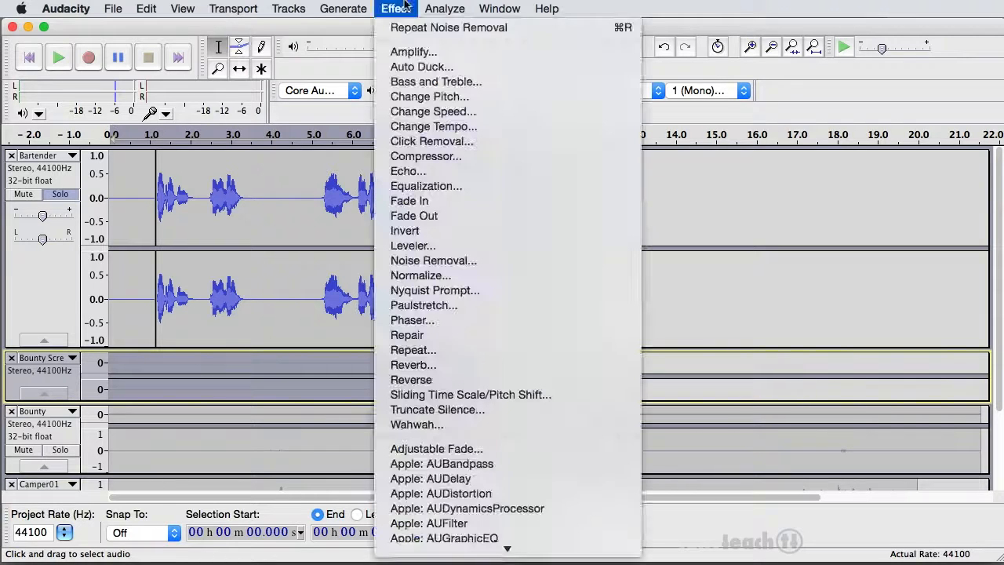
{"action": "mouse_move", "coordinate": [421, 276]}
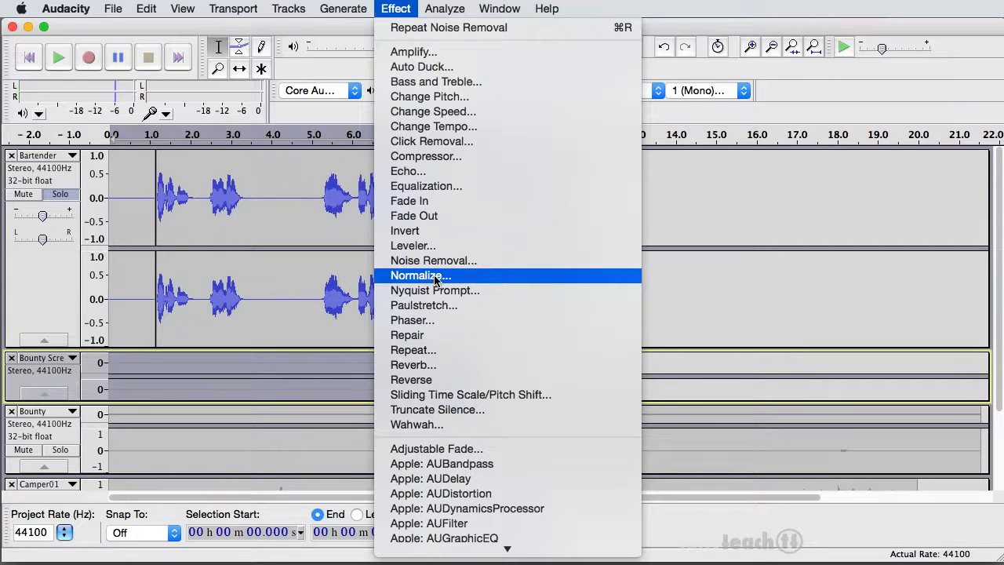
{"action": "left_click", "coordinate": [421, 276]}
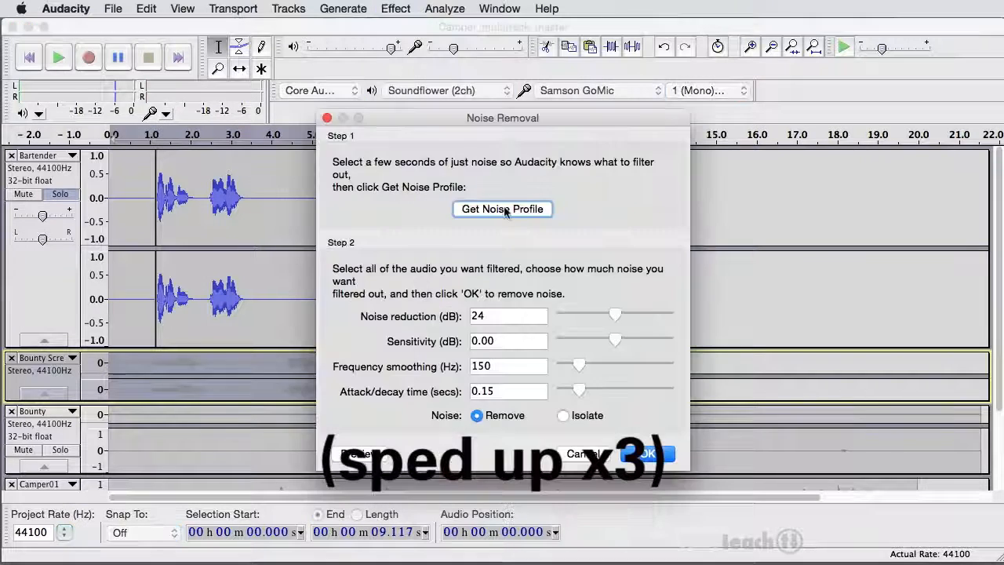
{"action": "left_click", "coordinate": [655, 453]}
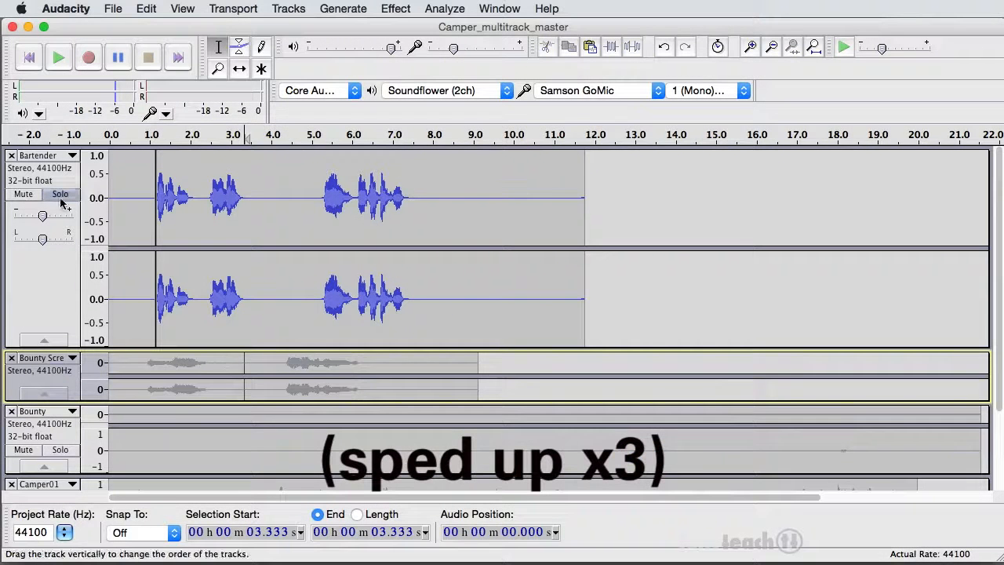